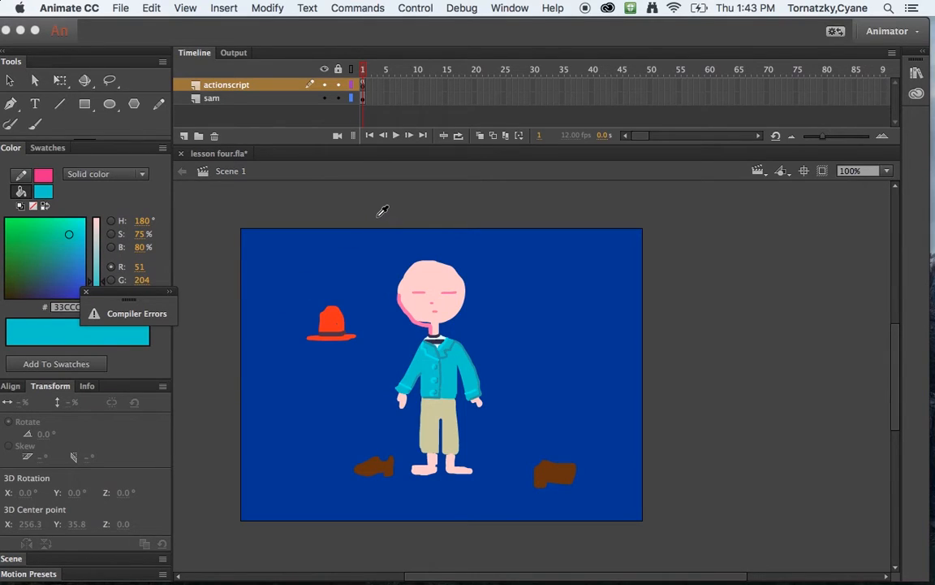
pyautogui.moveTo(377, 208)
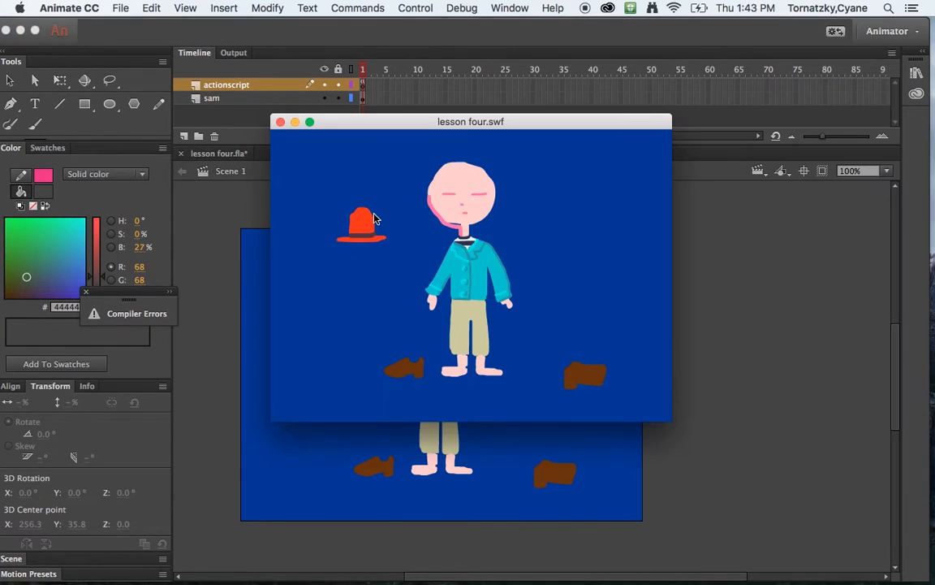
# Step: Drag the red hat onto the character's head in the test movie, then off again
pyautogui.moveTo(360, 226); pyautogui.dragTo(479, 155)
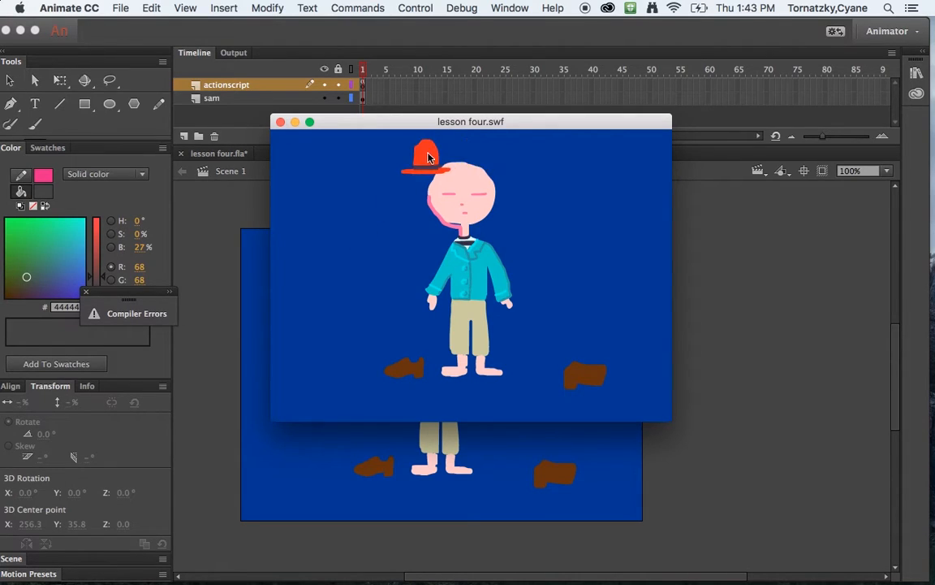
pyautogui.moveTo(425, 156); pyautogui.dragTo(494, 242)
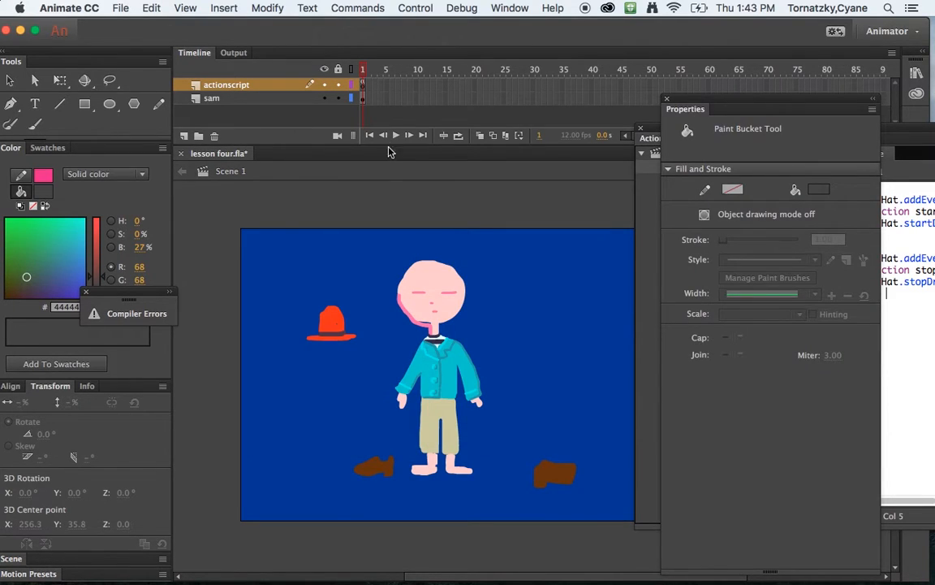
pyautogui.moveTo(185, 93)
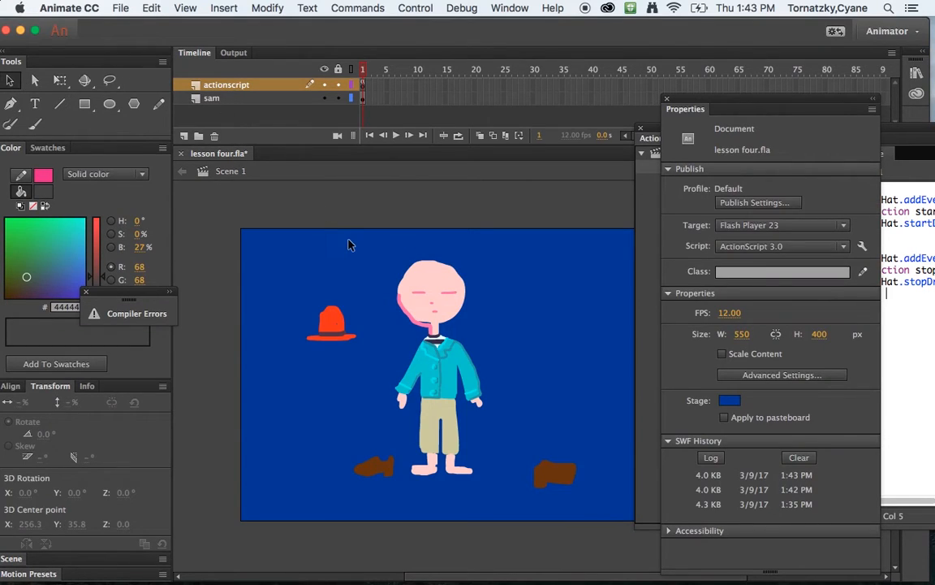
pyautogui.moveTo(718, 126)
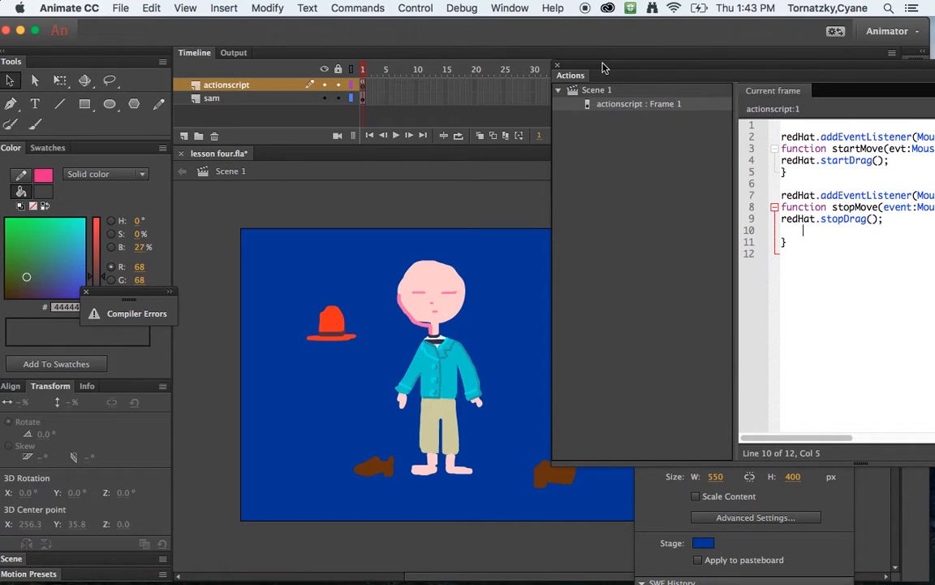
pyautogui.moveTo(610, 69)
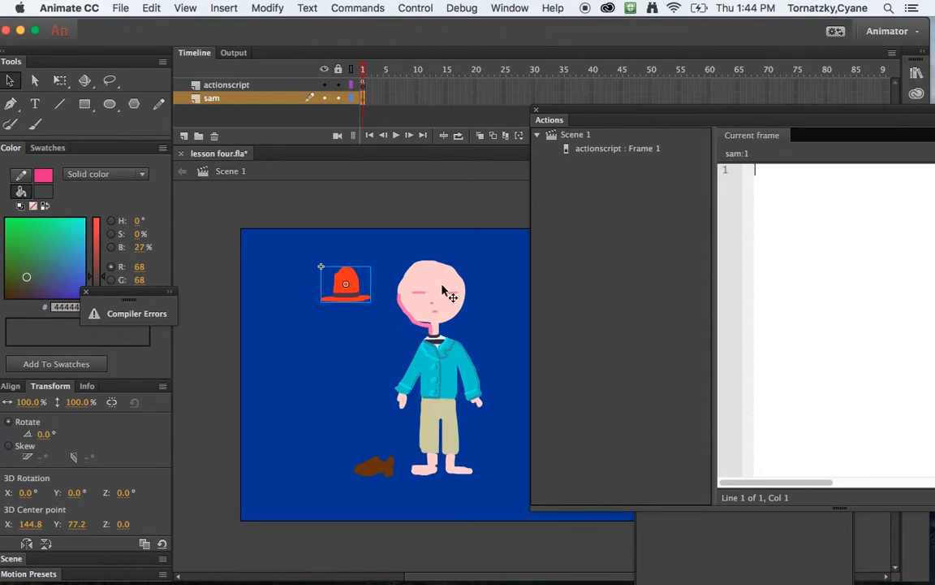
pyautogui.moveTo(445, 276)
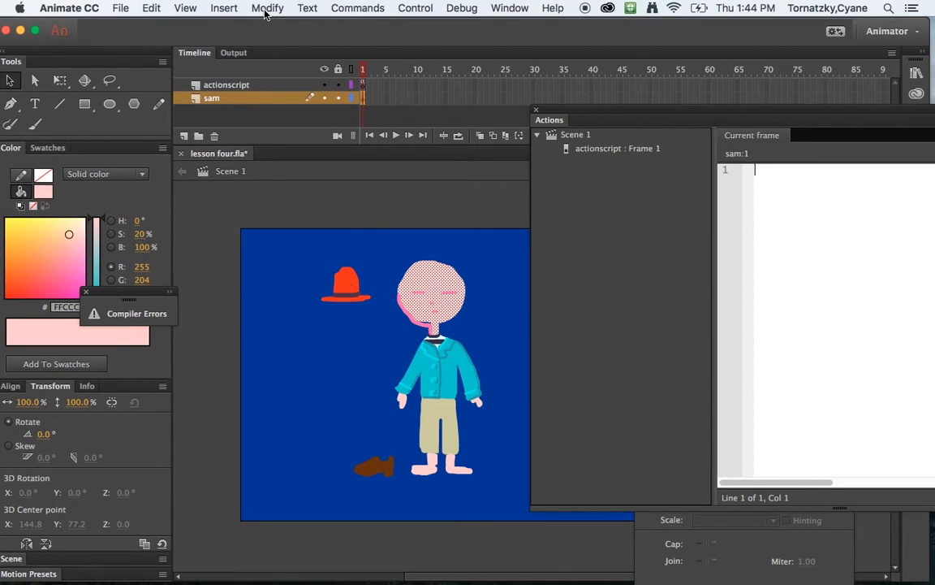
pyautogui.moveTo(270, 38)
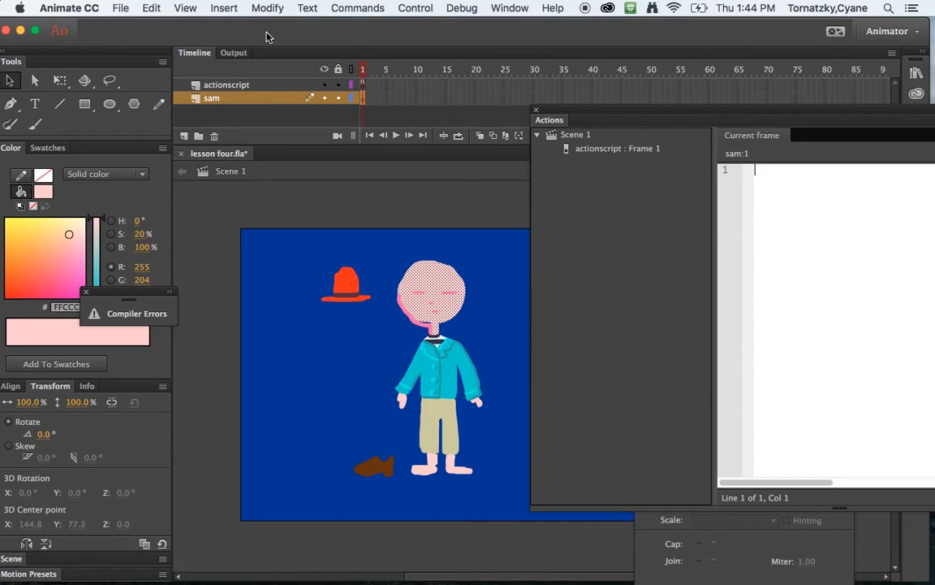
pyautogui.moveTo(316, 270)
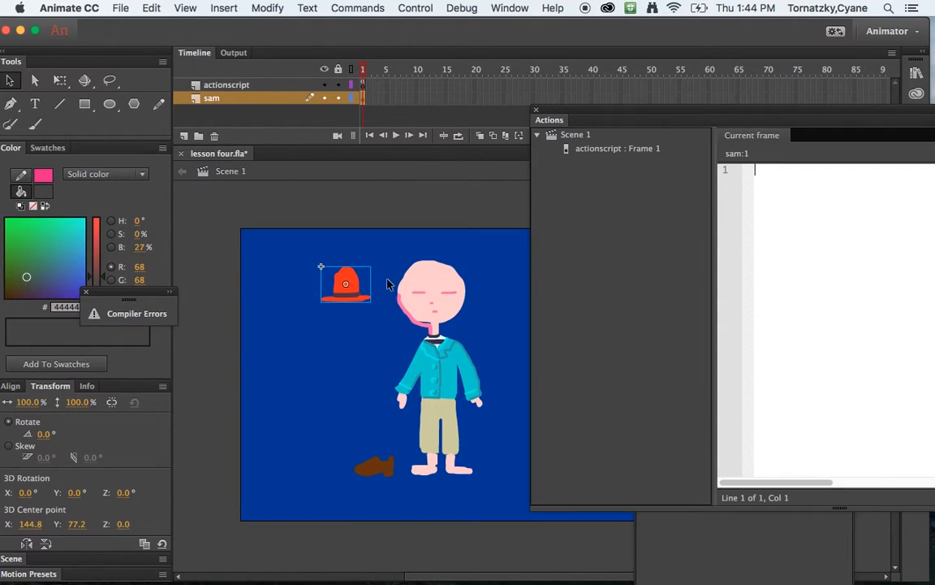
# Step: Try the hat on the head, move it back left, and draw a small rectangle atop the head
pyautogui.moveTo(344, 284); pyautogui.dragTo(439, 247)
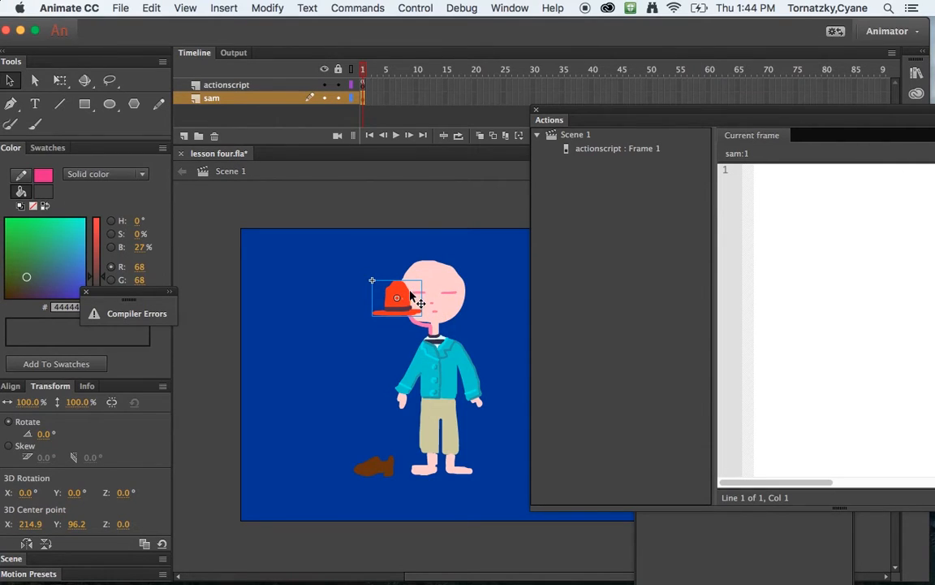
pyautogui.moveTo(398, 297); pyautogui.dragTo(384, 263)
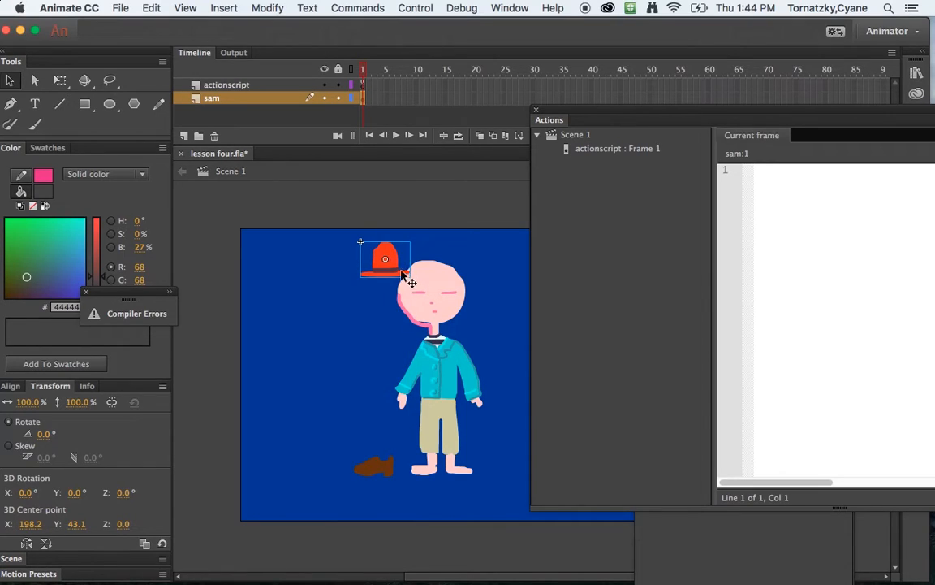
pyautogui.moveTo(463, 267)
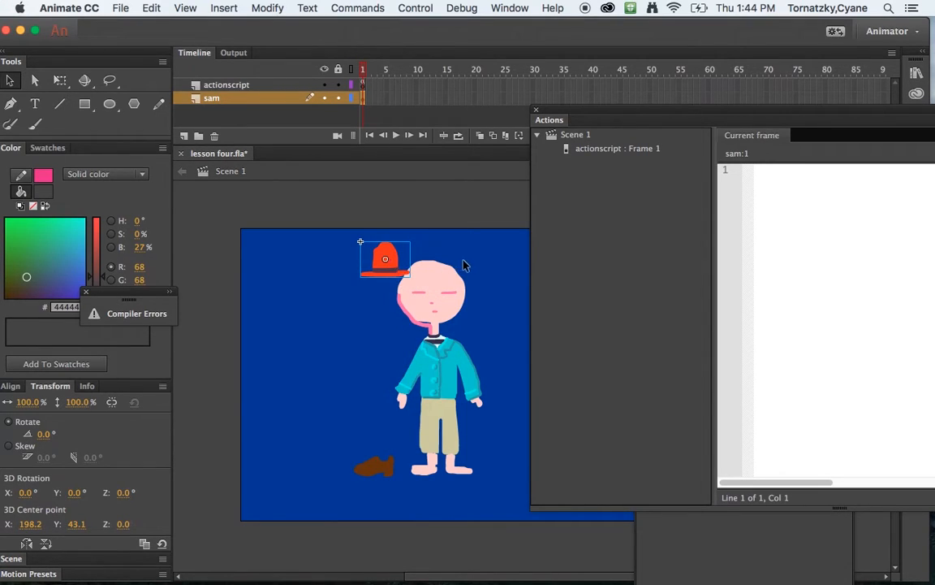
pyautogui.moveTo(393, 310)
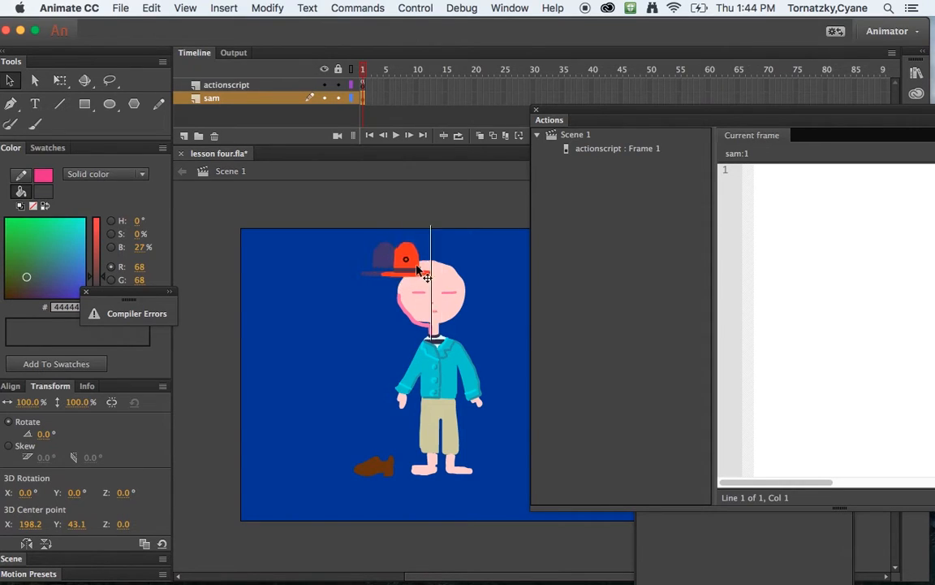
pyautogui.moveTo(406, 259); pyautogui.dragTo(325, 289)
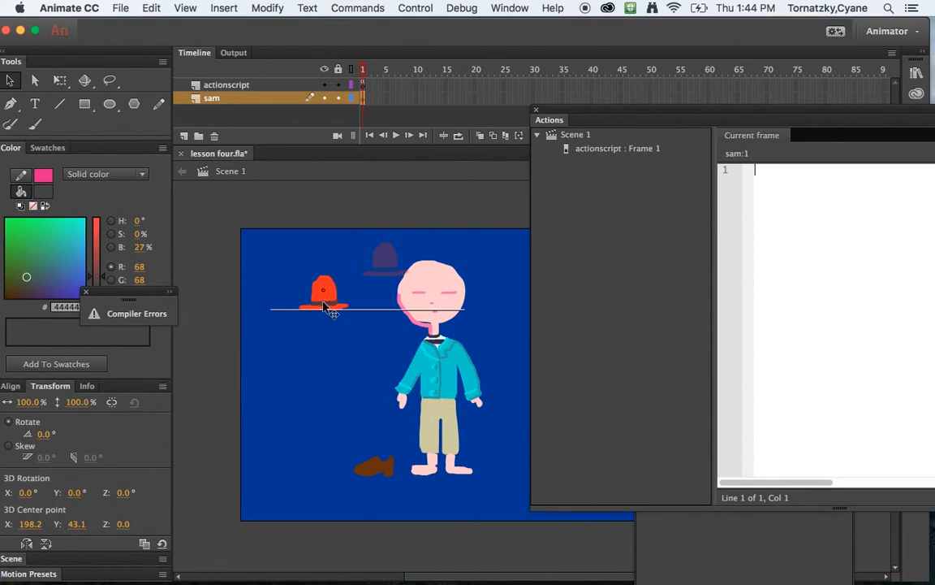
pyautogui.moveTo(325, 292); pyautogui.dragTo(309, 302)
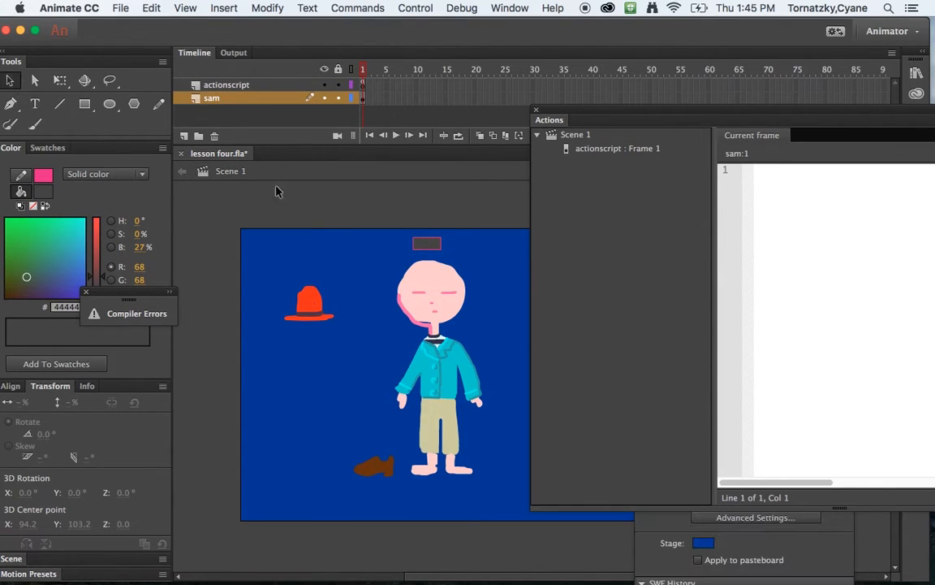
# Step: Convert the small head rectangle to a Movie Clip symbol named topOfHead
pyautogui.click(427, 244)
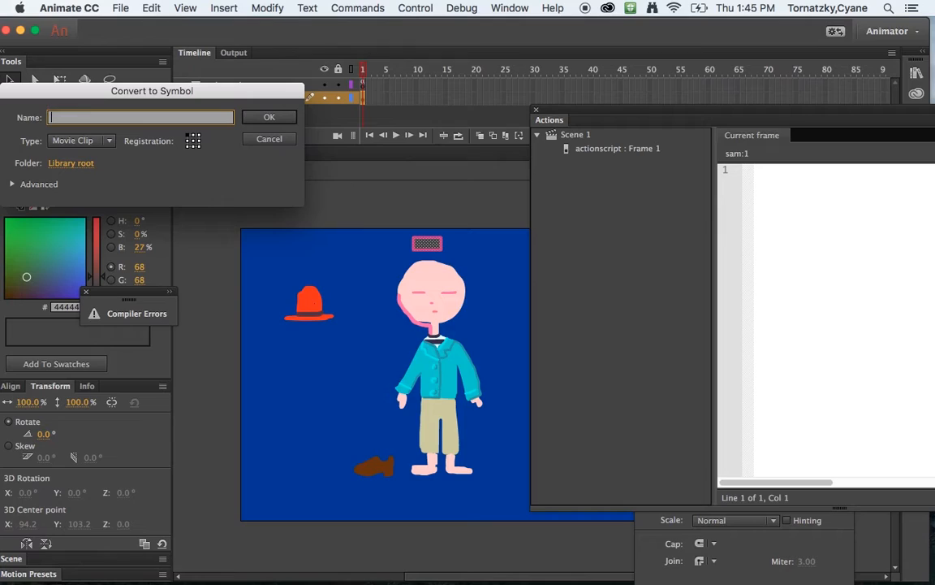
pyautogui.write('topOfh')
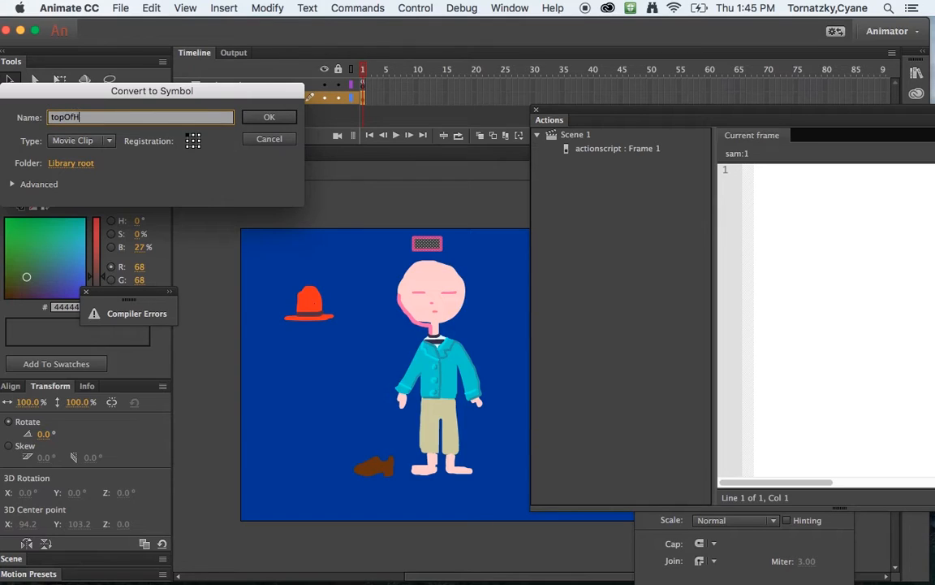
pyautogui.write('Head')
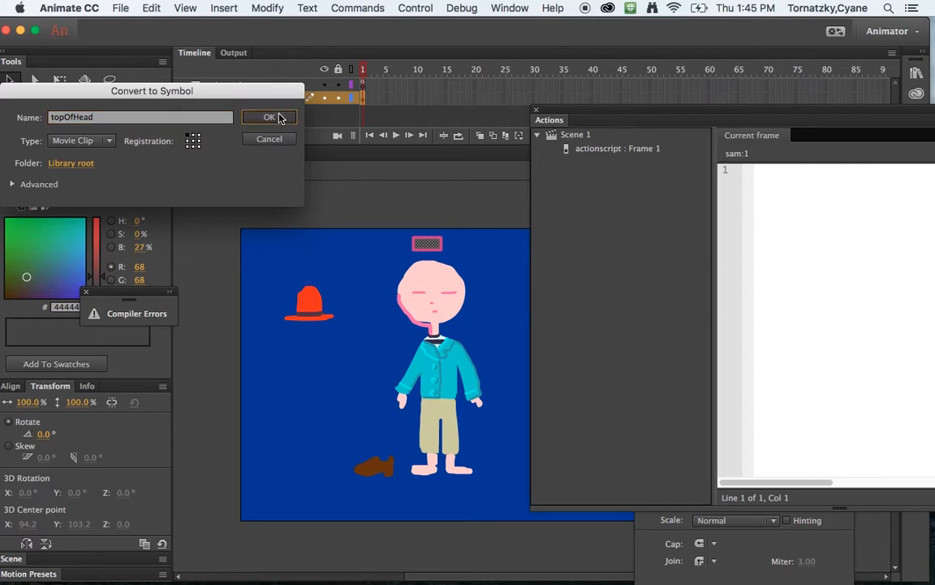
pyautogui.click(269, 117)
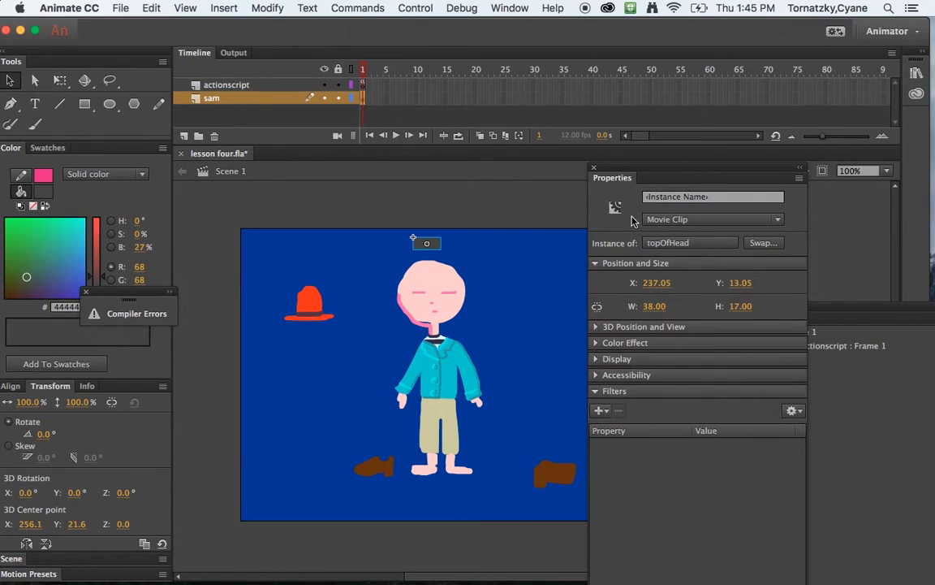
# Step: Give the new clip the instance name topOfHead in Properties
pyautogui.click(711, 197)
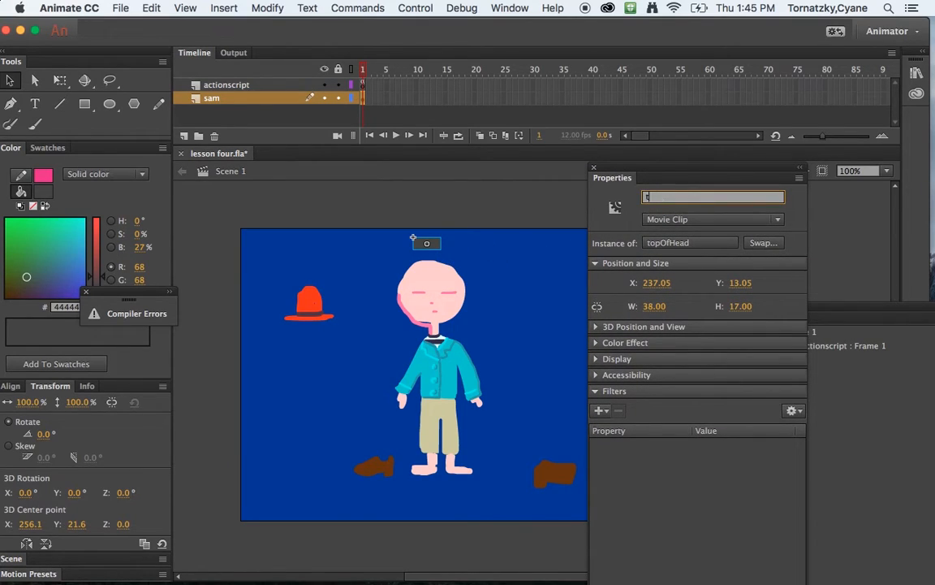
pyautogui.write('topOfH')
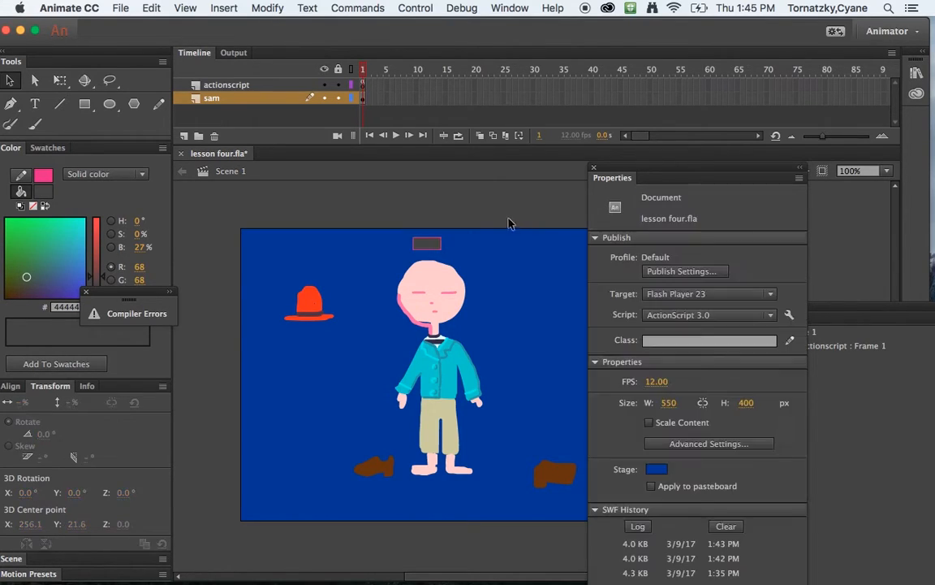
pyautogui.click(425, 244)
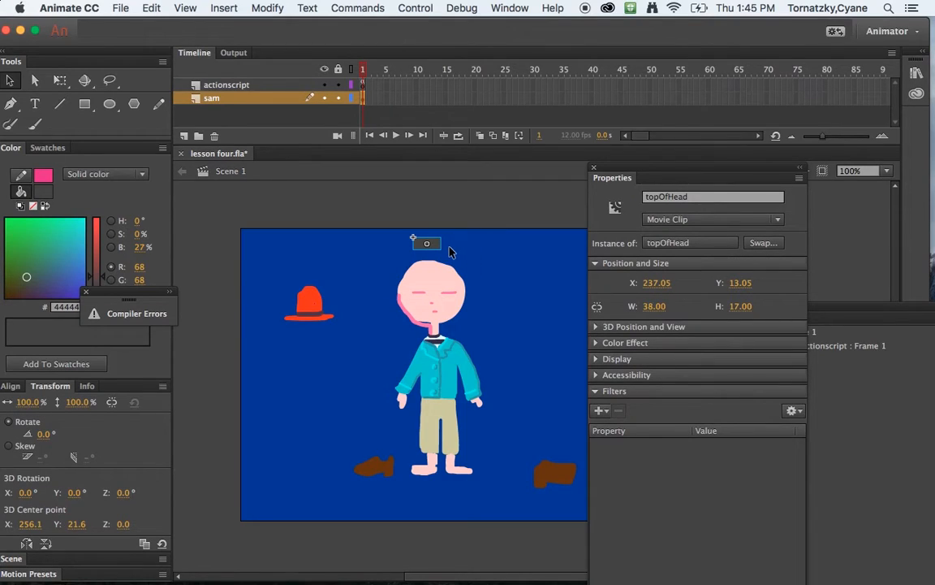
pyautogui.moveTo(435, 260)
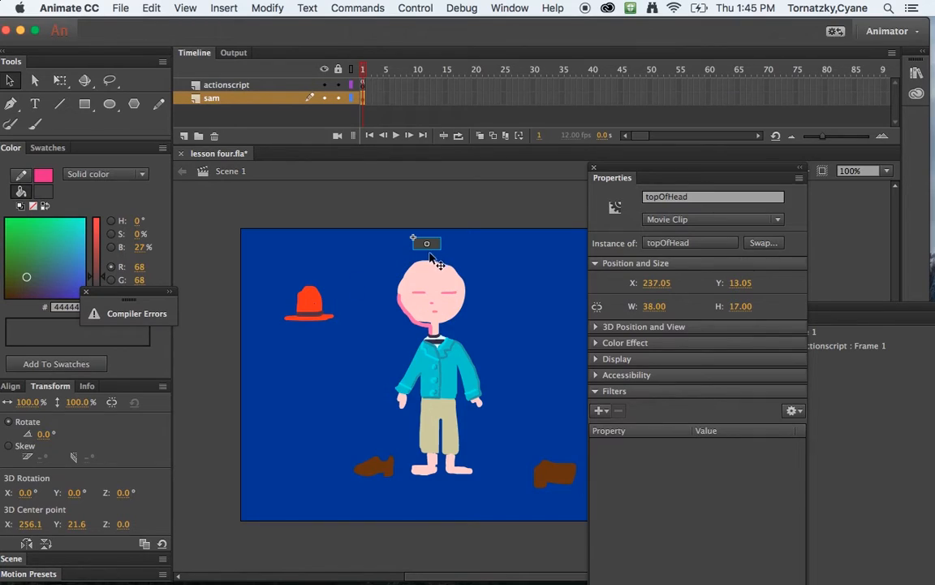
pyautogui.moveTo(518, 253)
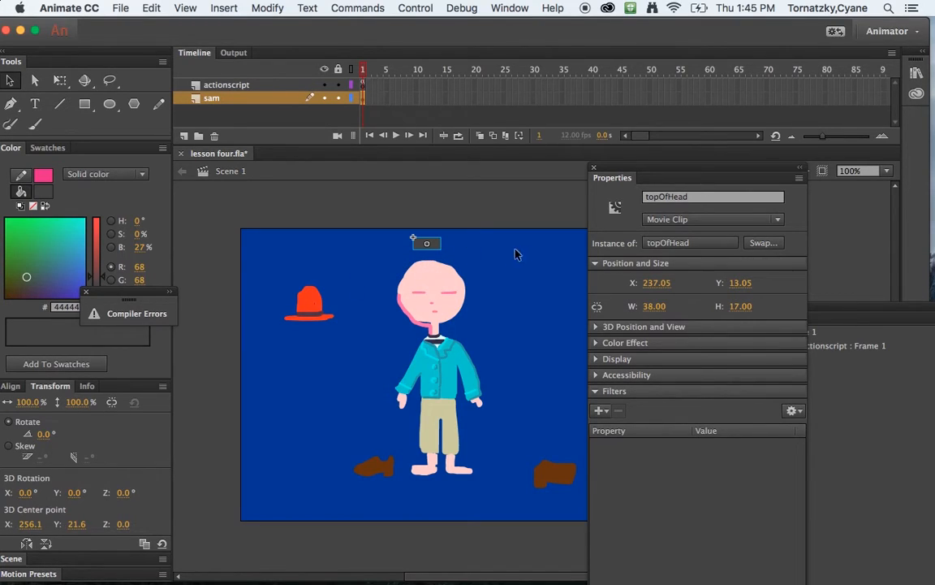
pyautogui.moveTo(637, 170)
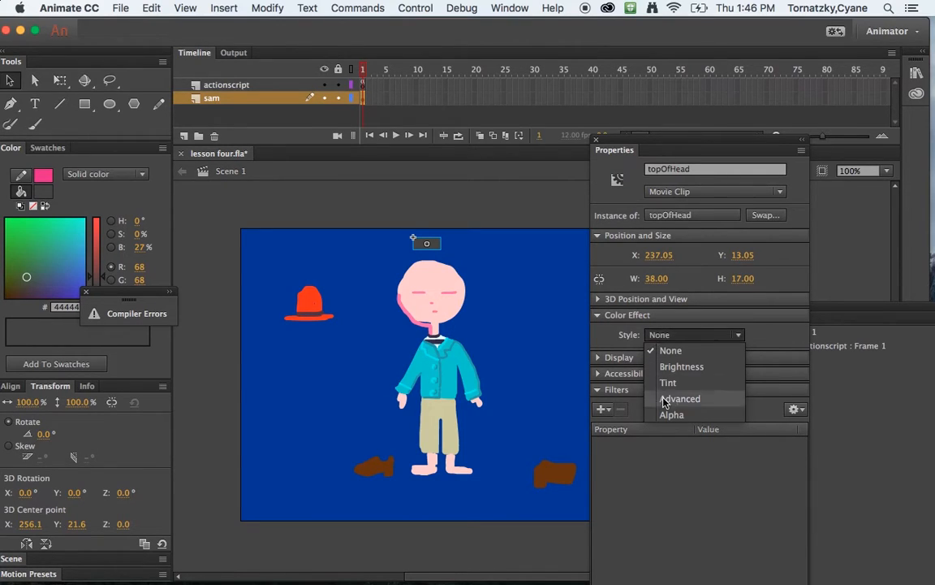
# Step: Set the topOfHead clip's Color Effect to Alpha at 0% so it is invisible
pyautogui.click(673, 414)
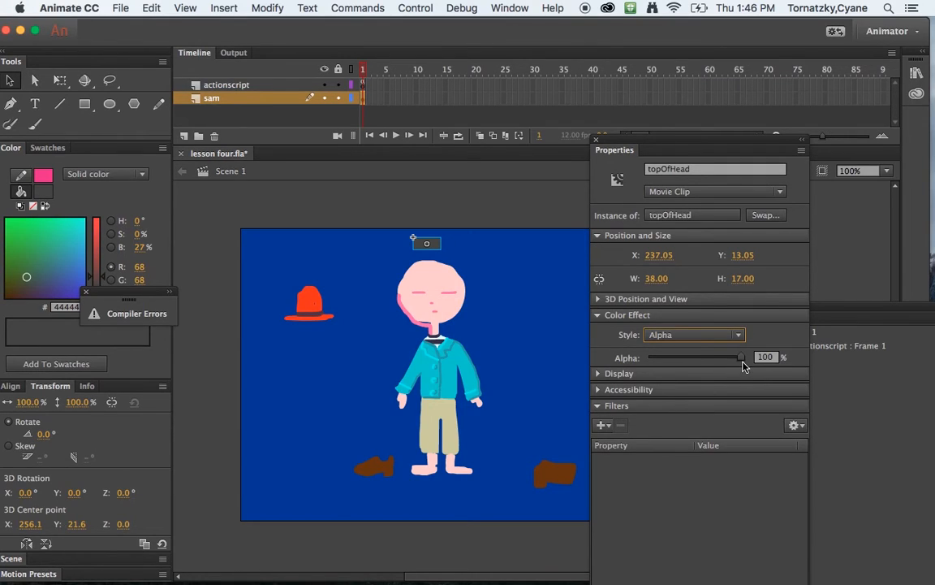
pyautogui.moveTo(739, 357); pyautogui.dragTo(648, 358)
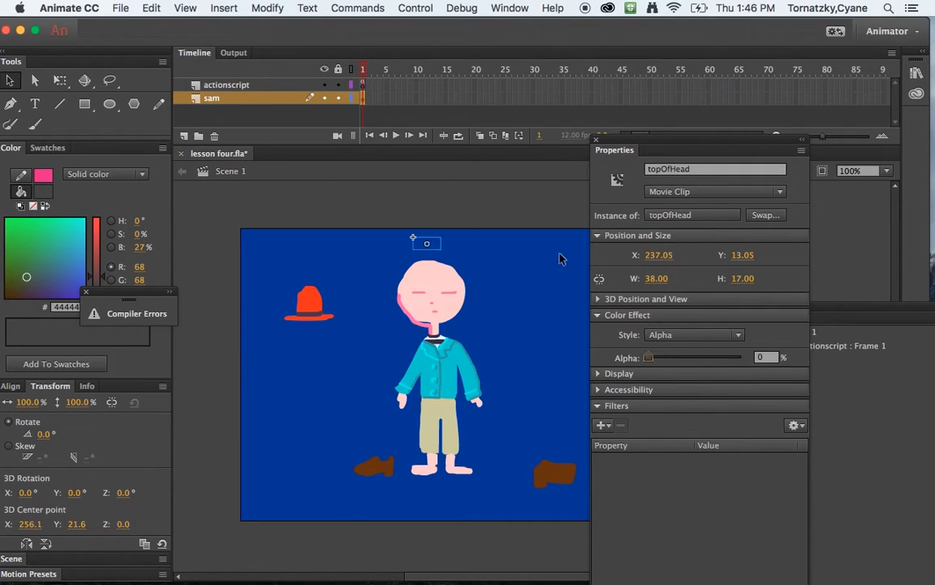
pyautogui.moveTo(442, 252)
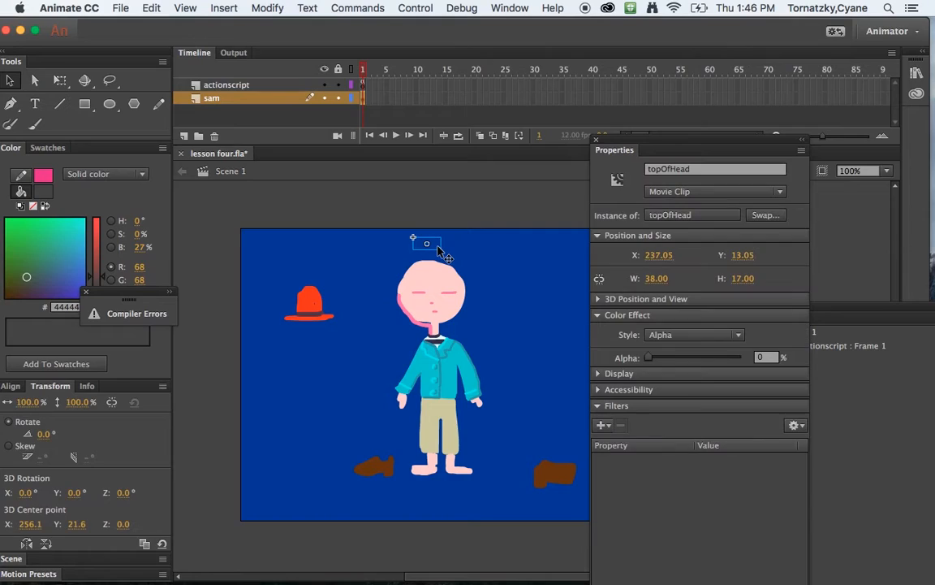
pyautogui.moveTo(426, 243); pyautogui.dragTo(439, 264)
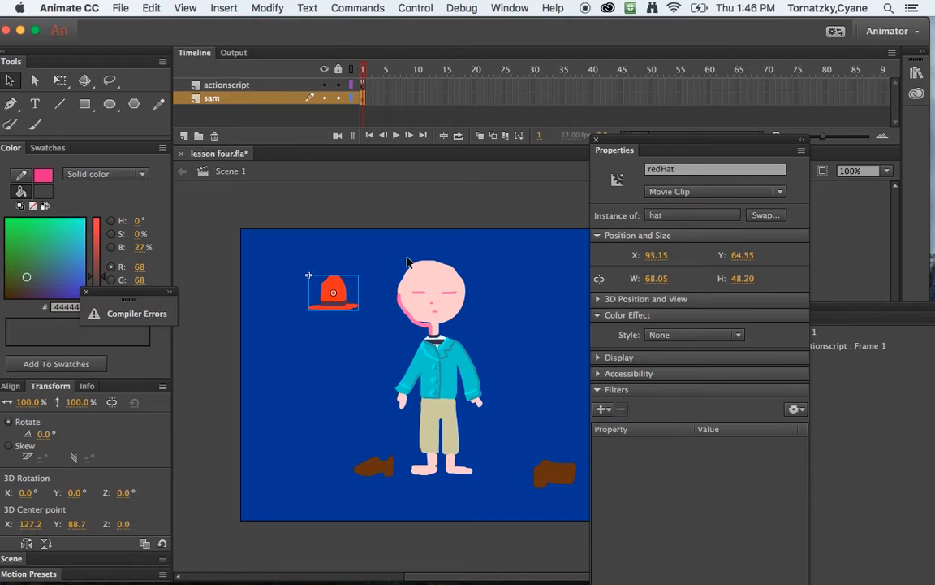
pyautogui.click(430, 260)
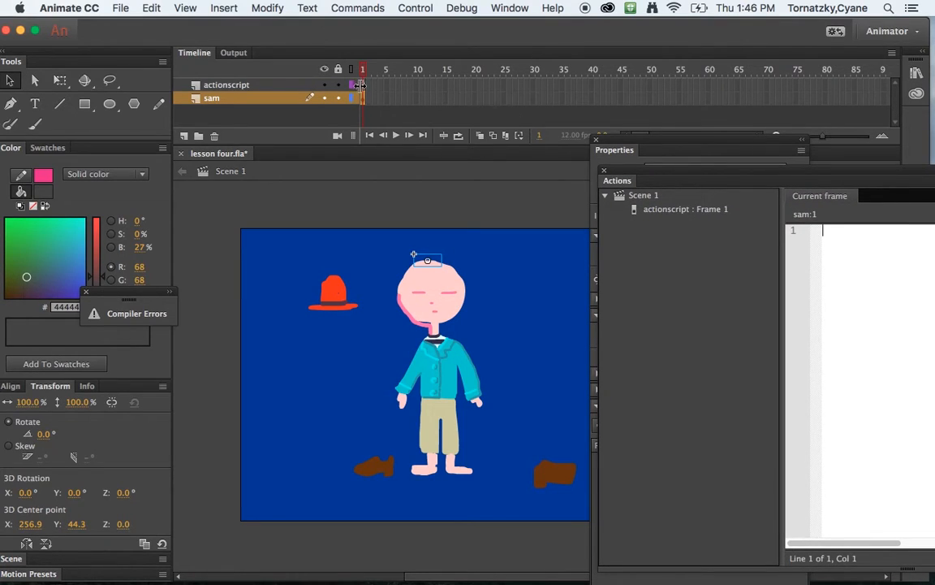
# Step: Write if (redHat.hitTestObject(topOfHead)) { } inside the drop handler of the frame 1 script
pyautogui.click(227, 85)
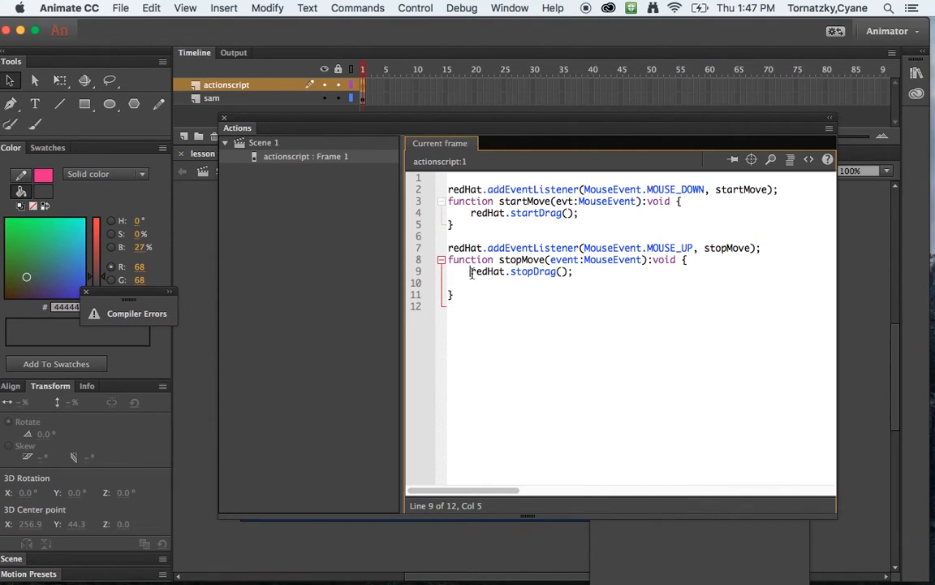
pyautogui.moveTo(469, 271); pyautogui.dragTo(571, 271)
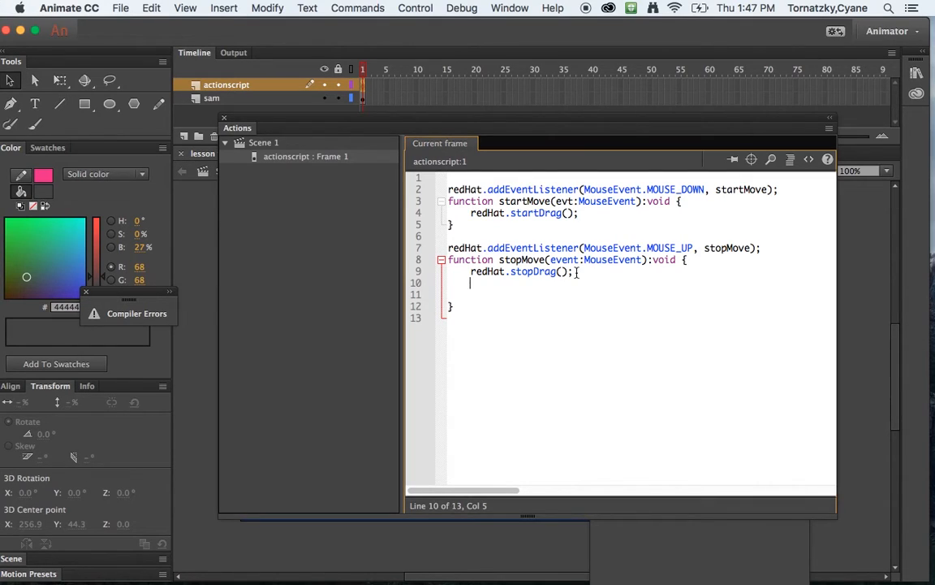
pyautogui.write('if')
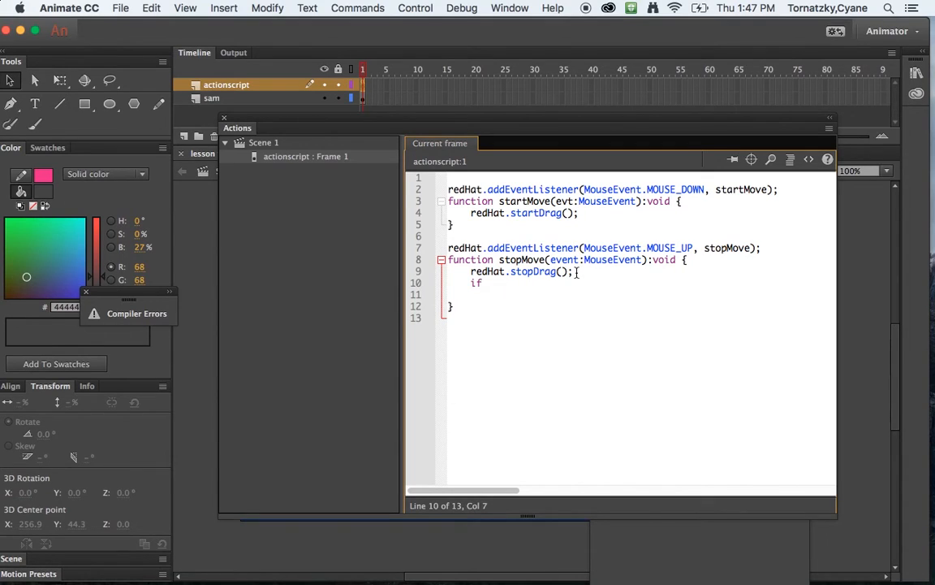
pyautogui.write('(')
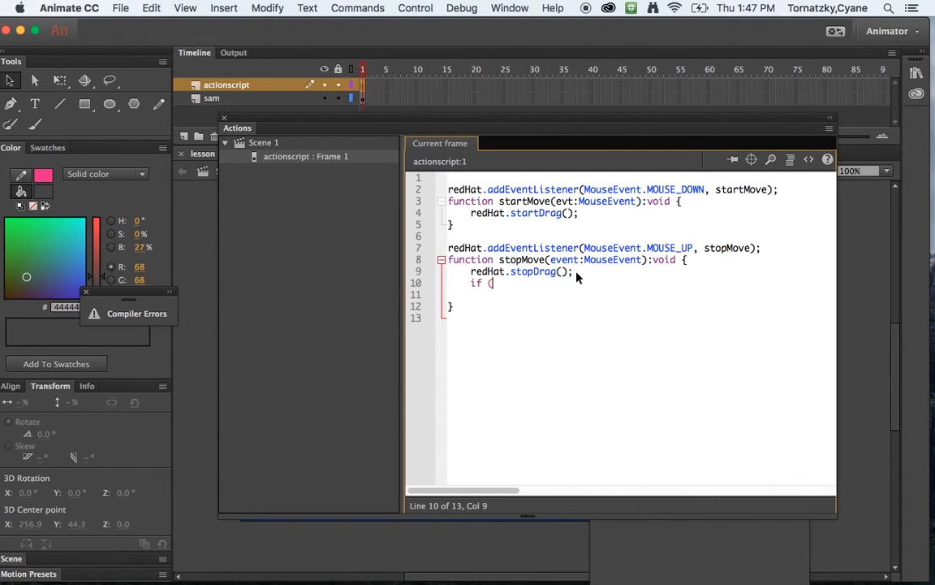
pyautogui.write('redH')
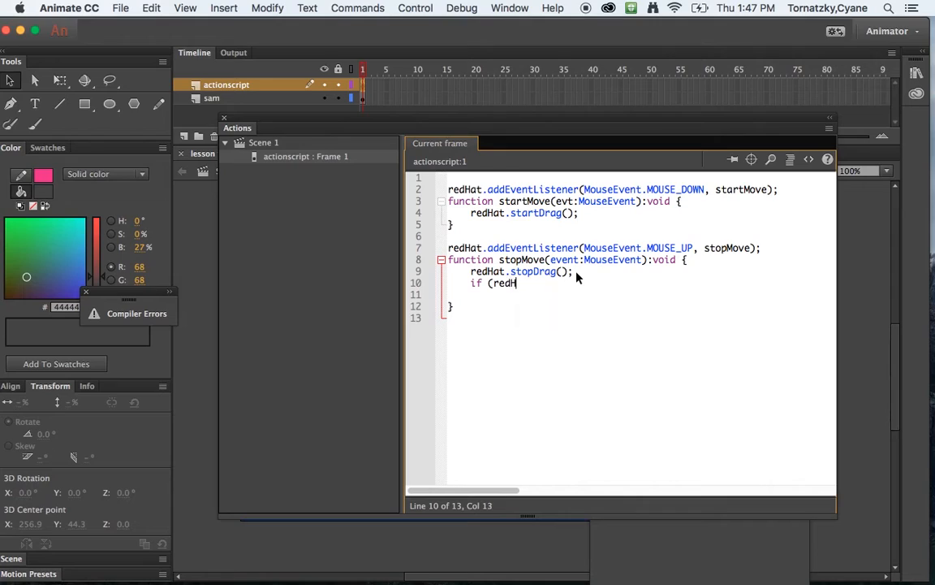
pyautogui.write('at')
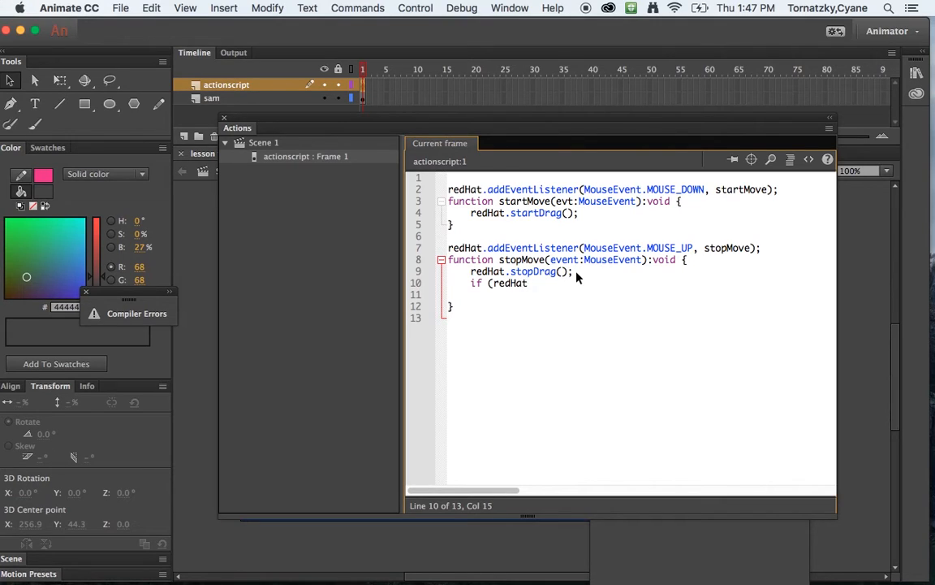
pyautogui.write('hit')
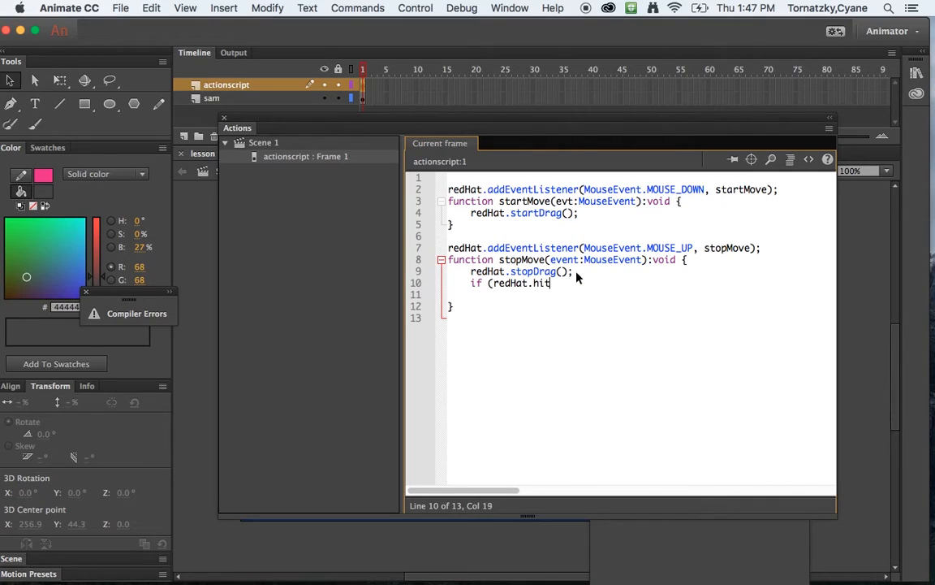
pyautogui.write('Test')
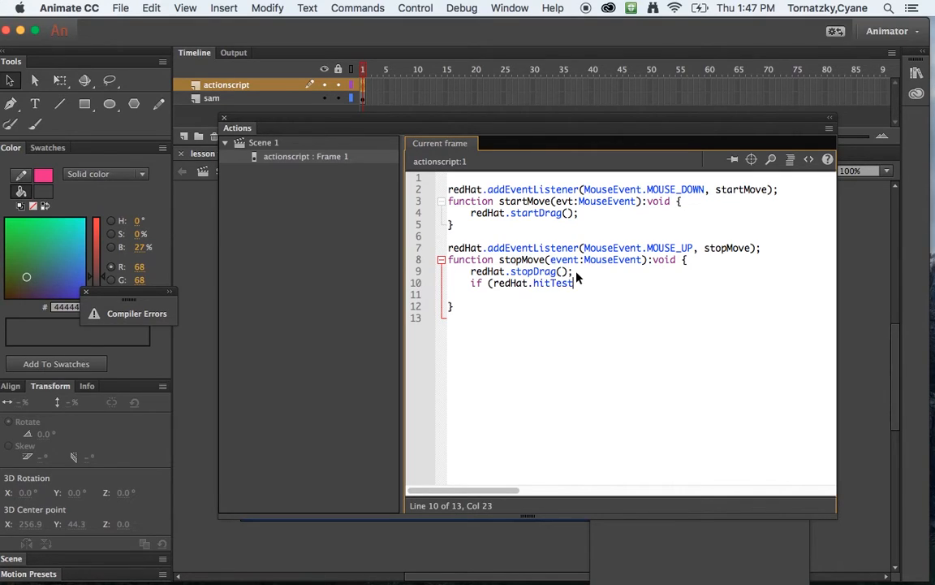
pyautogui.write('O')
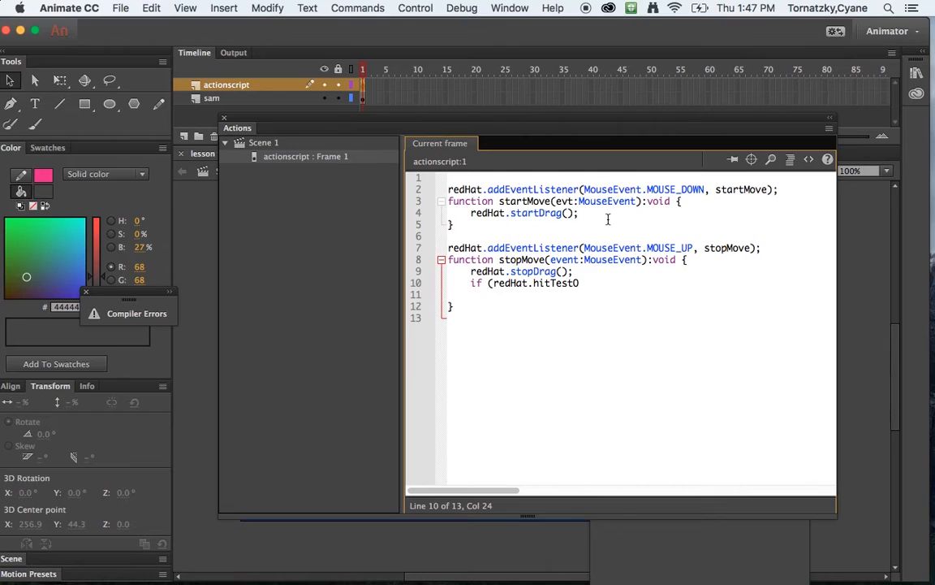
pyautogui.write('bject')
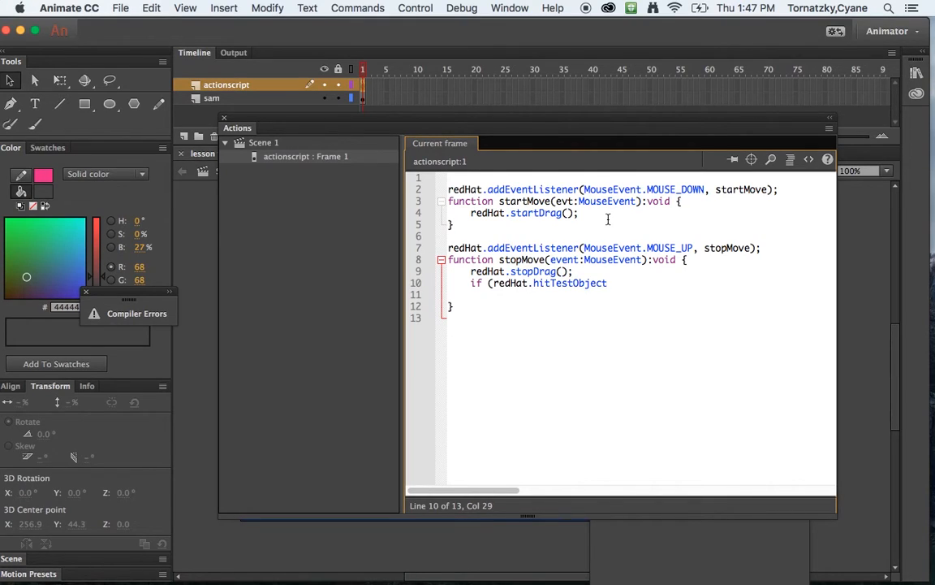
pyautogui.write('(')
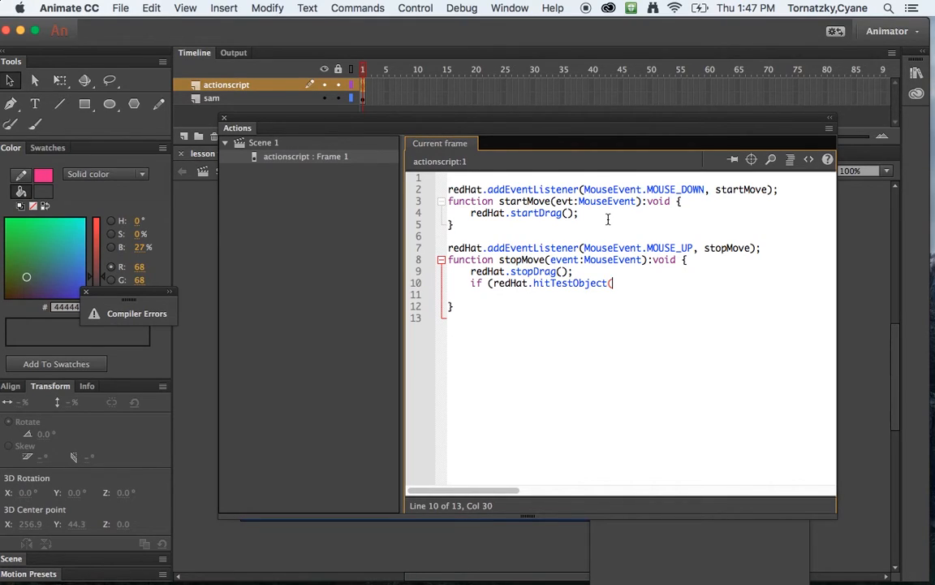
pyautogui.moveTo(609, 221)
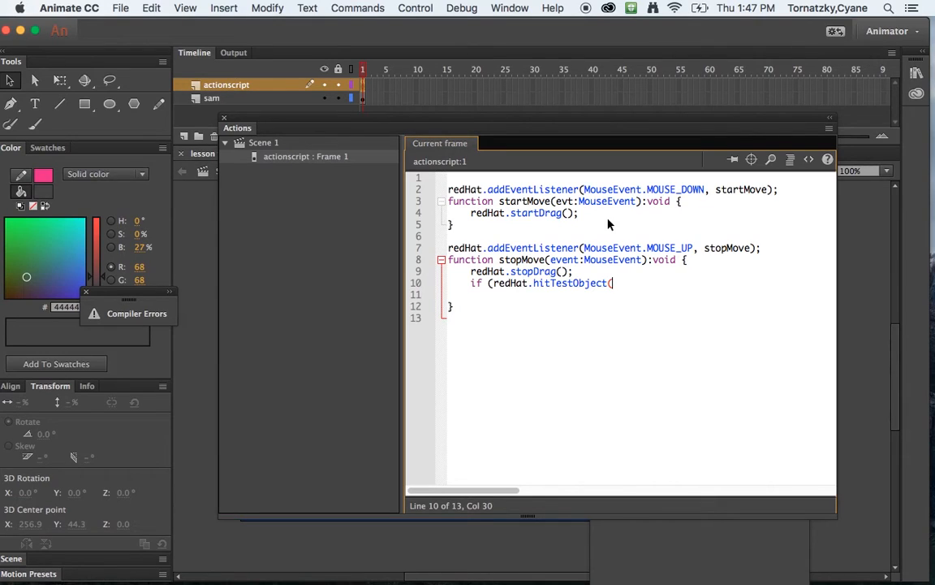
pyautogui.write('top')
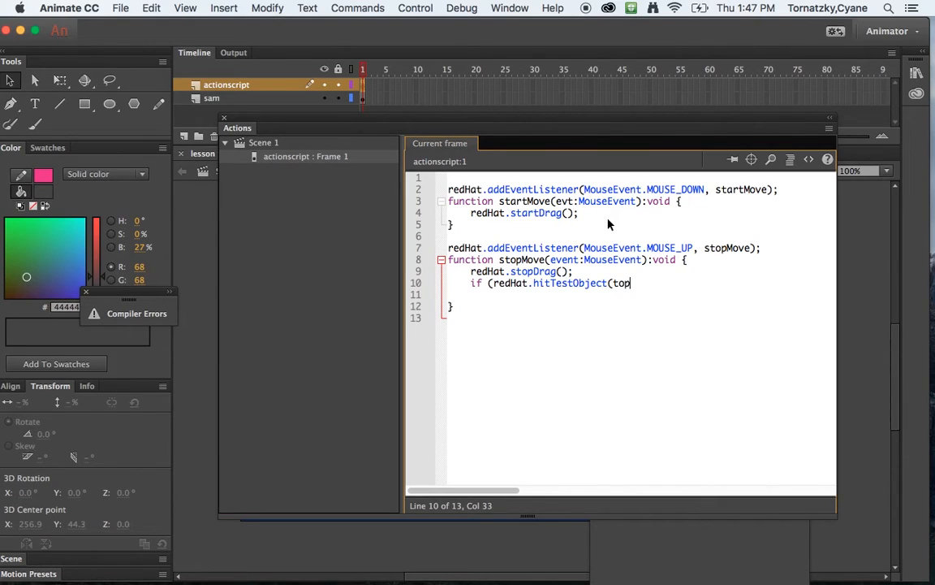
pyautogui.write('OfHead')
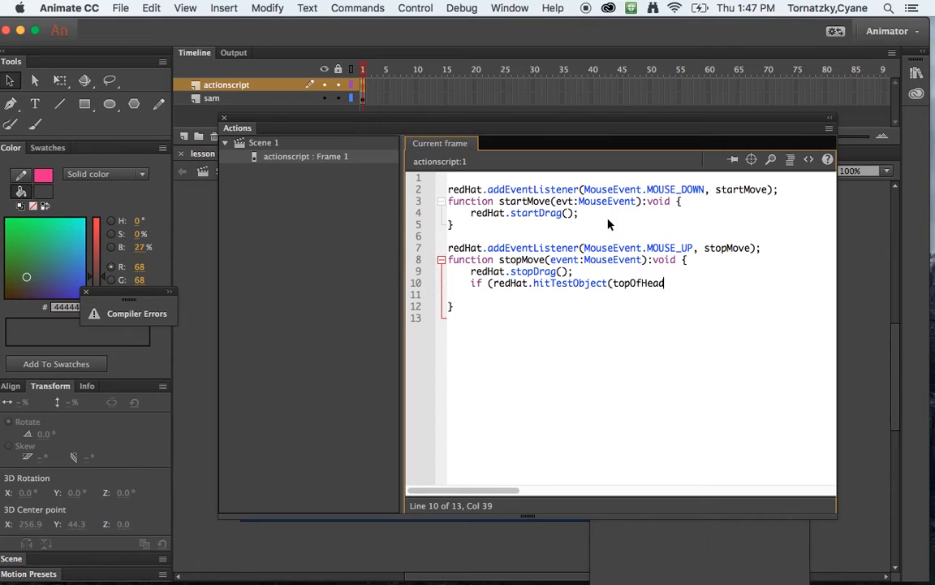
pyautogui.write(')')
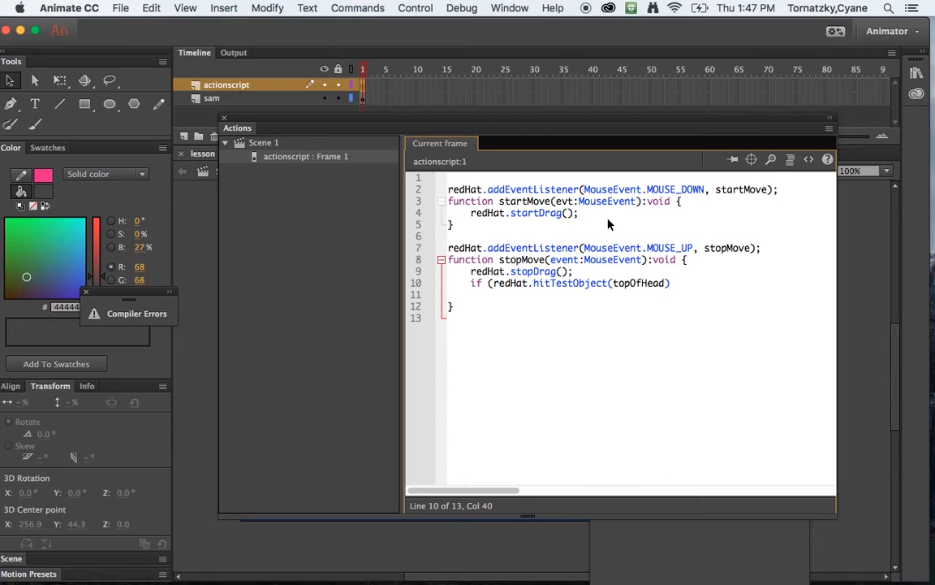
pyautogui.write('}')
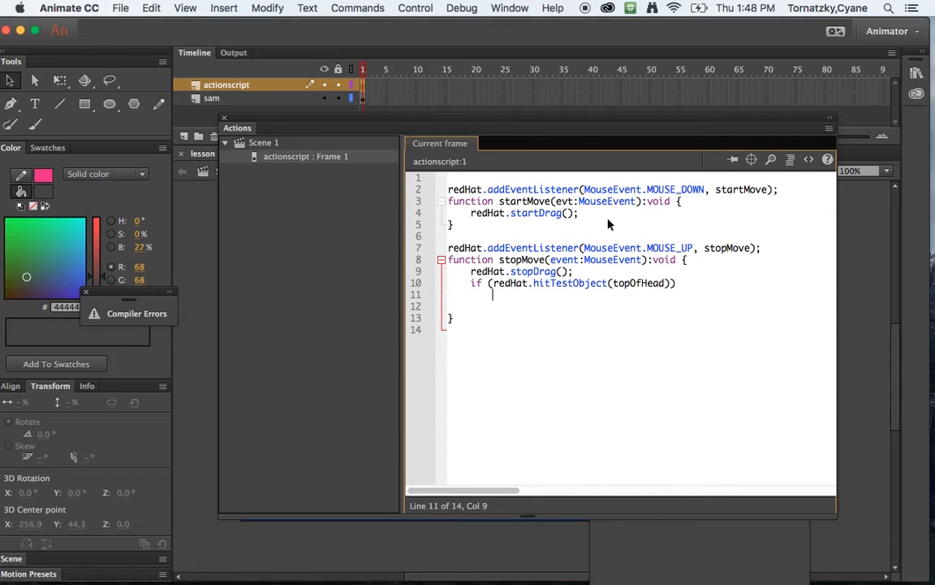
# Step: Add trace("The hat fits!"); inside the if block
pyautogui.write('{')
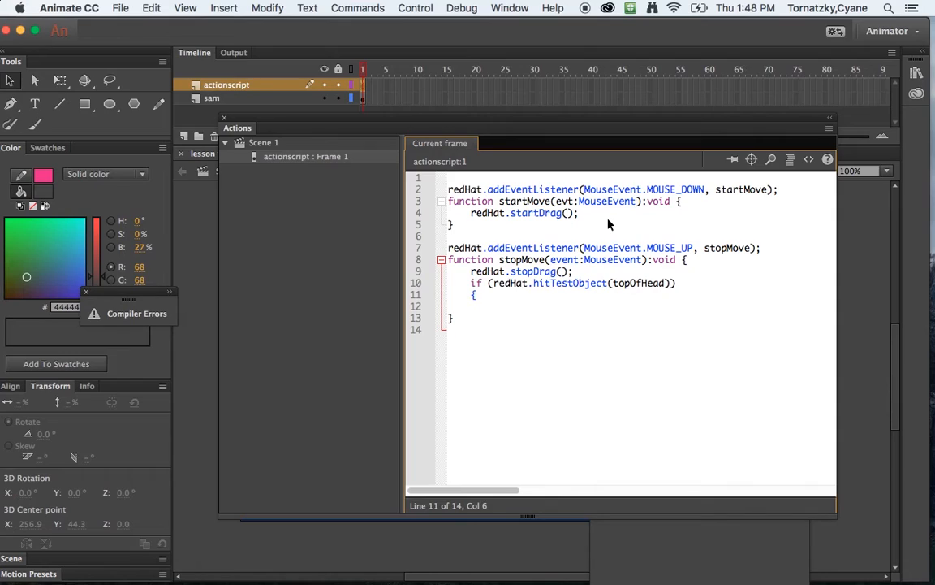
pyautogui.write('tra')
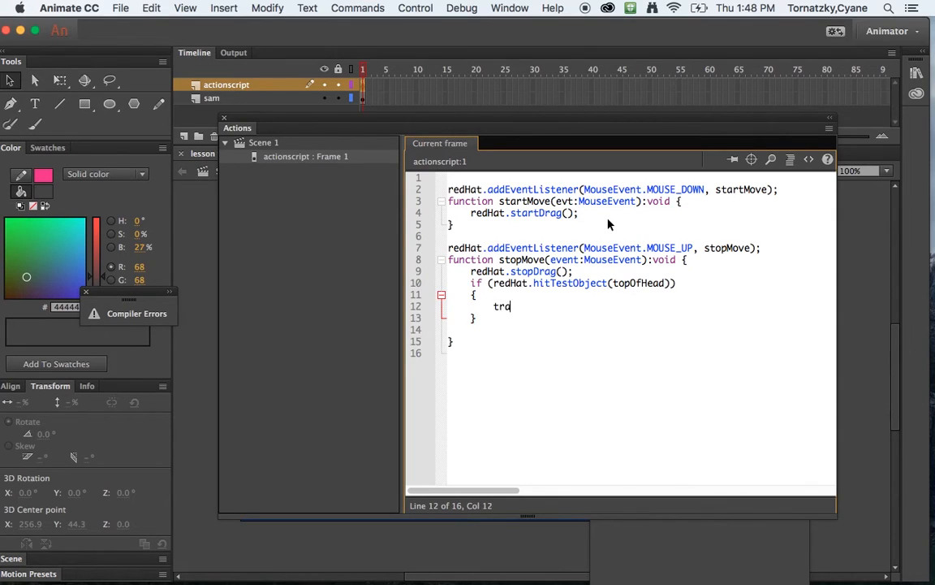
pyautogui.write('ace(')
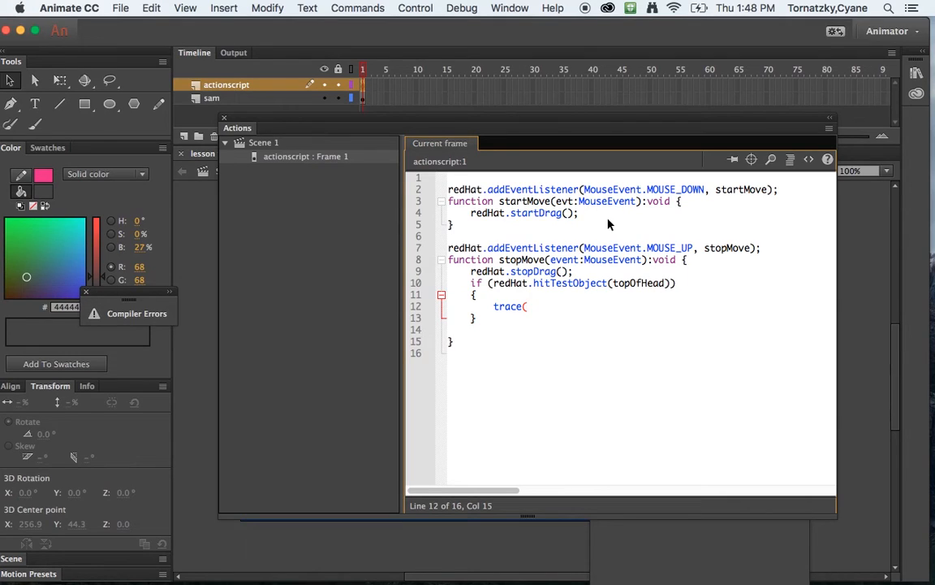
pyautogui.write('"')
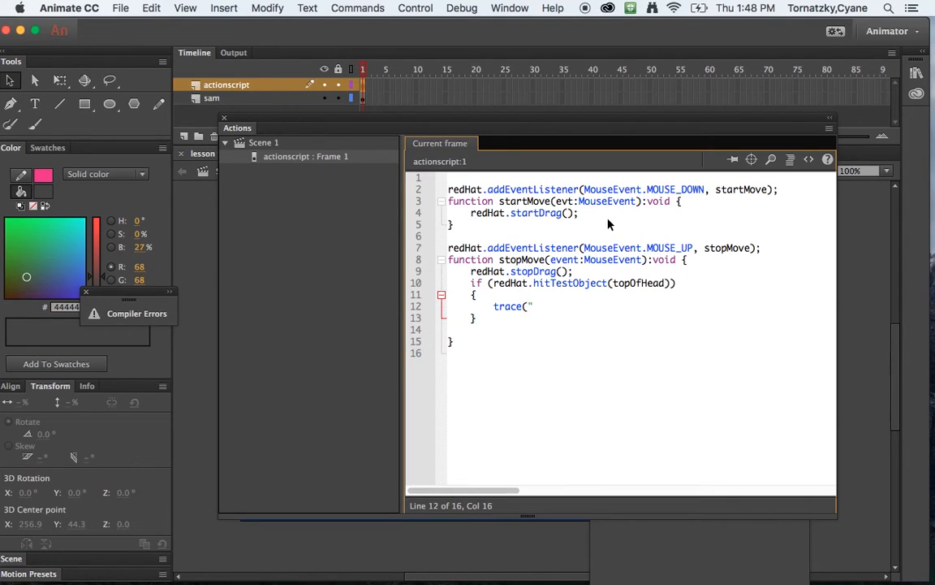
pyautogui.write('The hat')
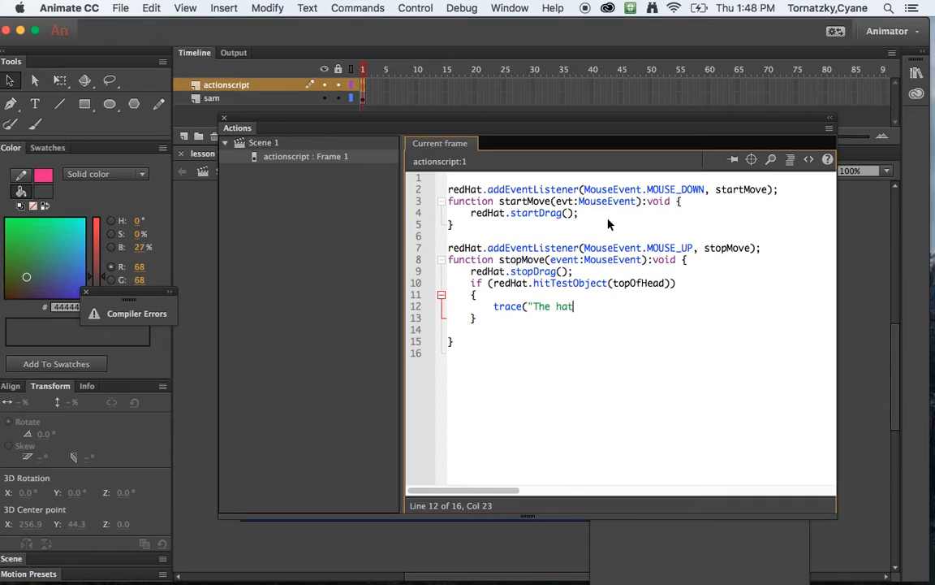
pyautogui.write('fits!");')
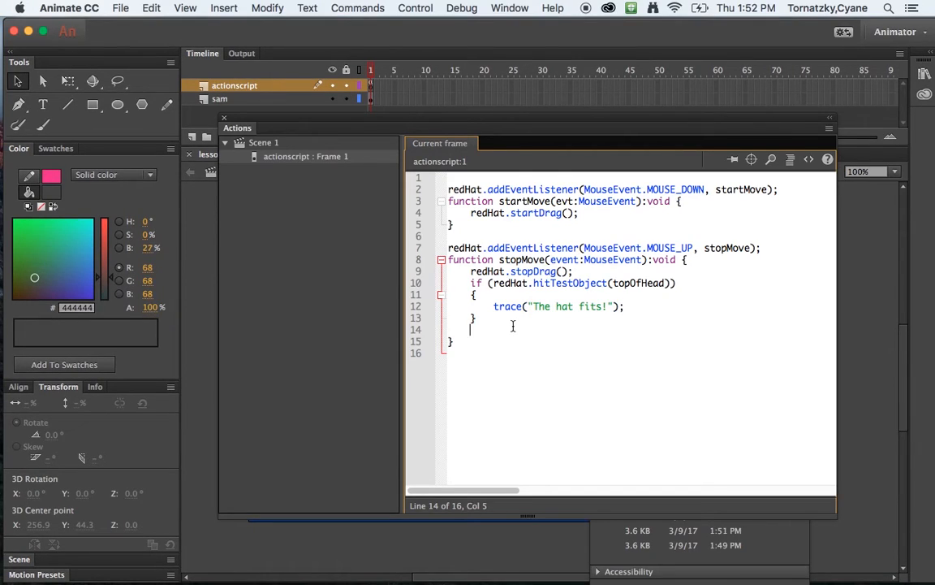
# Step: Add else { trace("That's not where the hat goes!"); } and review the whole check
pyautogui.write('else')
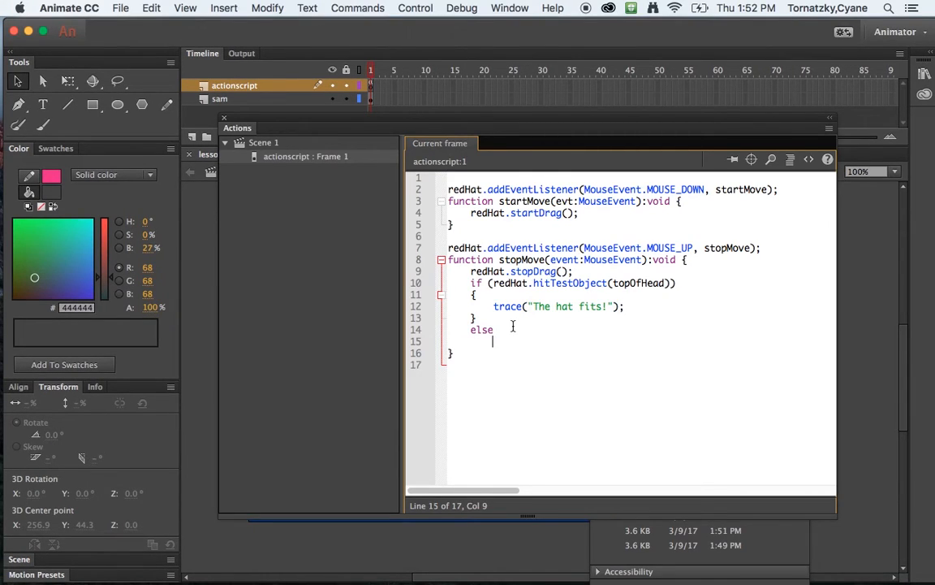
pyautogui.write('{')
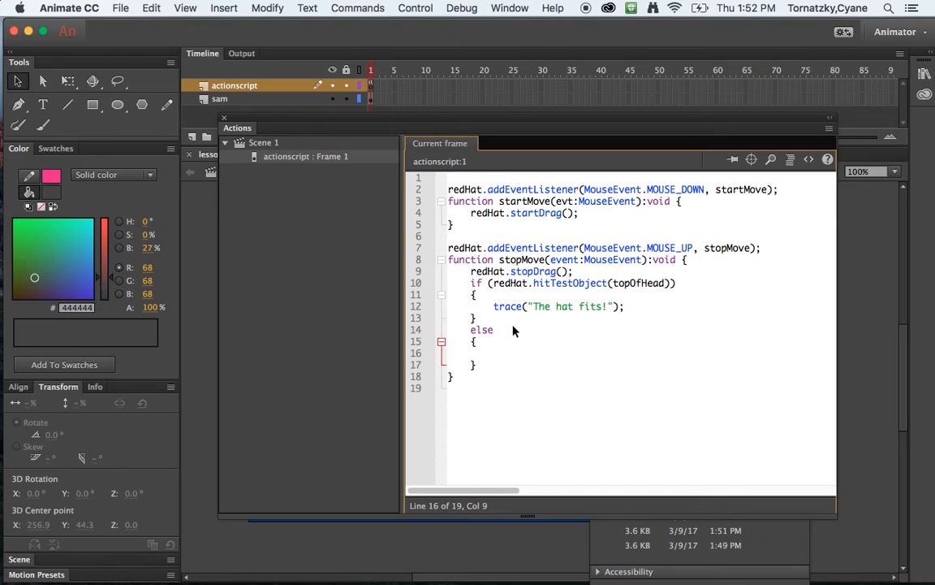
pyautogui.write('trace')
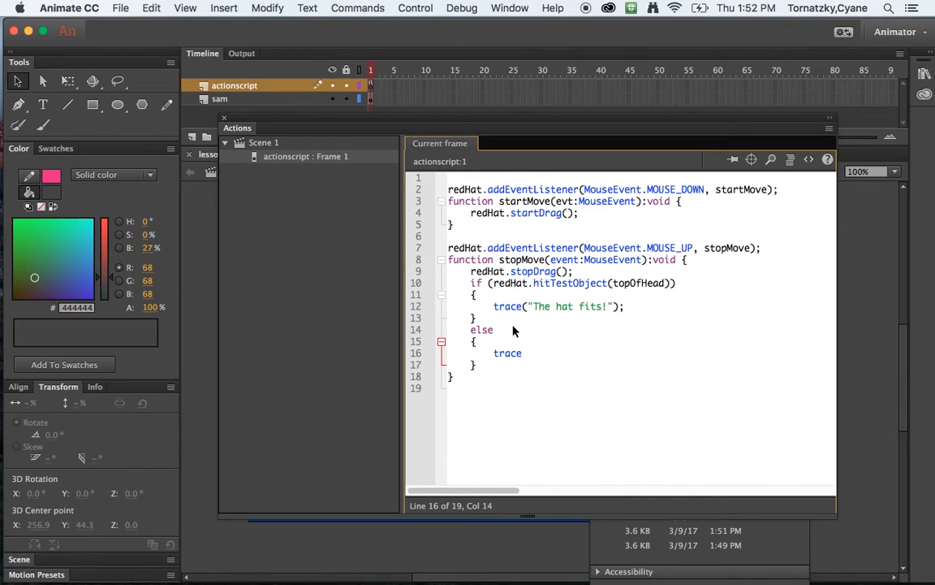
pyautogui.write('("That"')
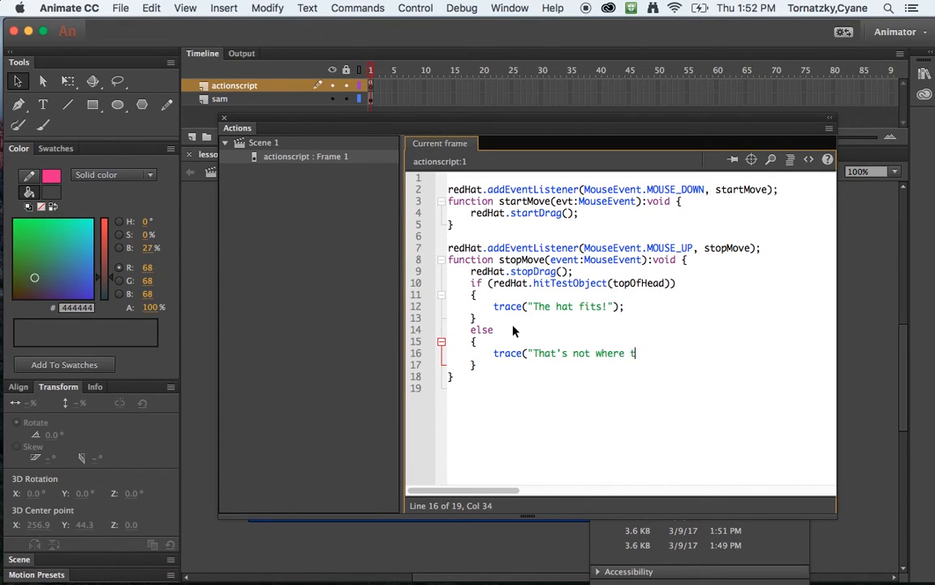
pyautogui.write('he hat goes')
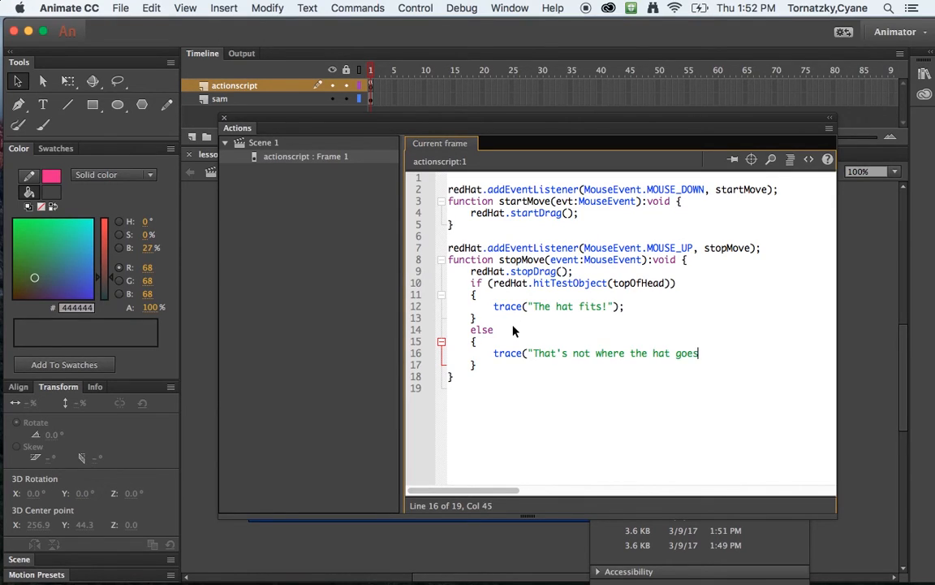
pyautogui.write('");')
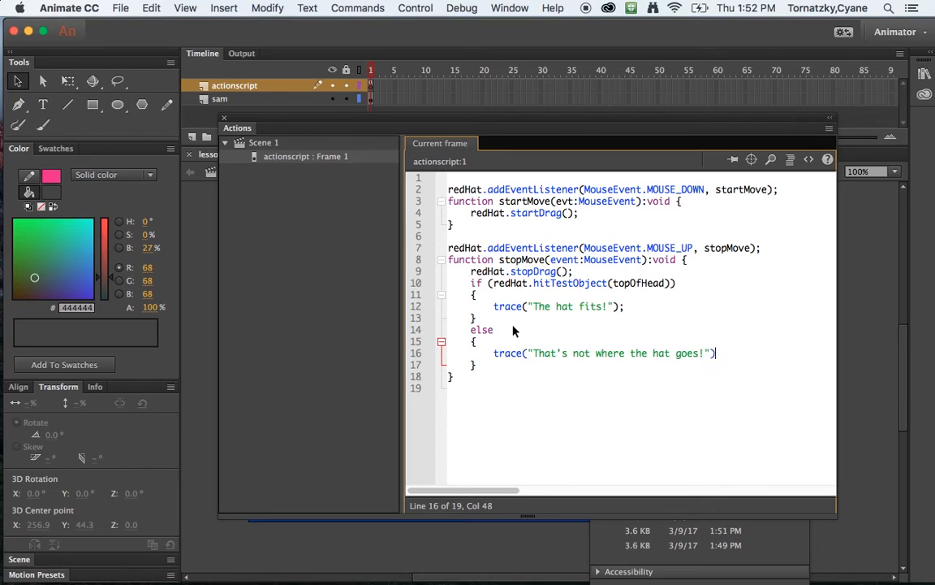
pyautogui.write(';')
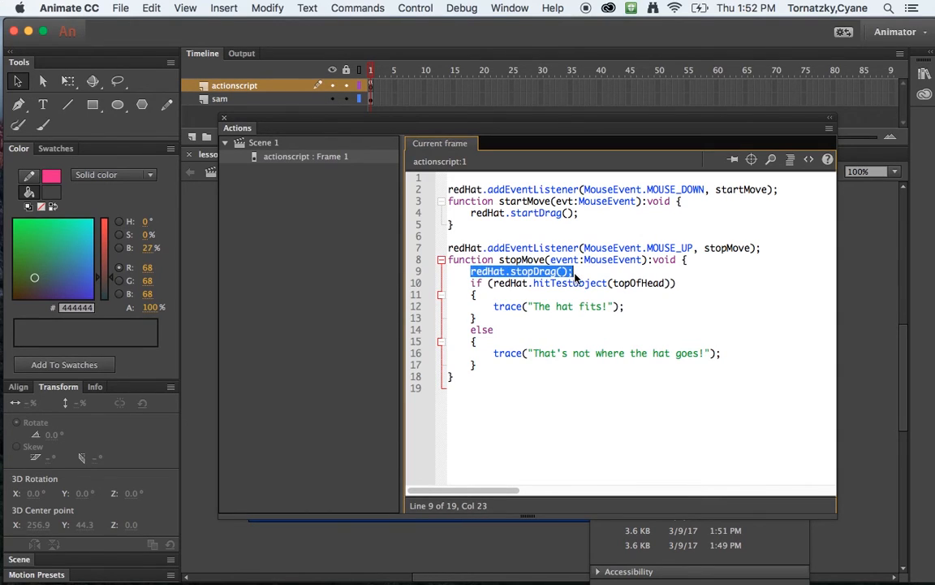
pyautogui.click(472, 283)
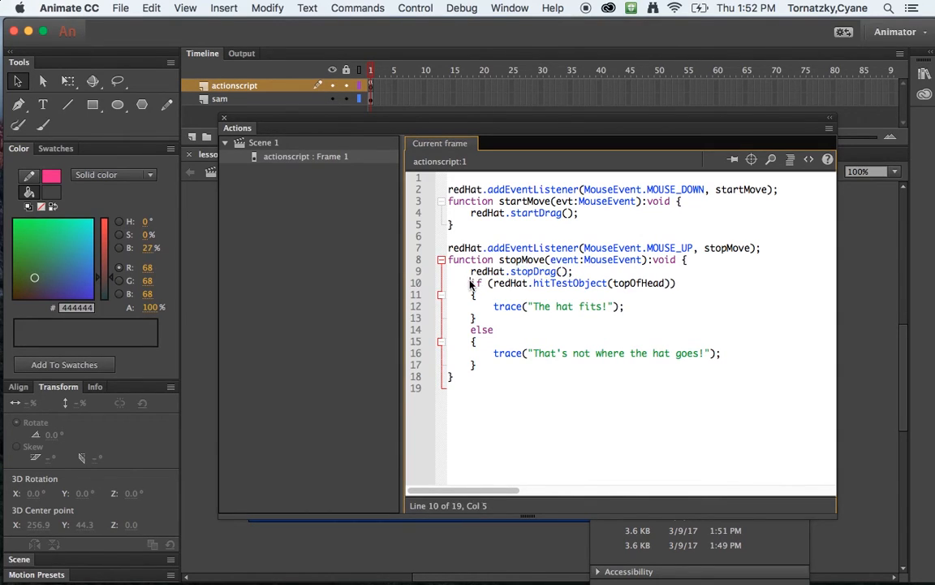
pyautogui.moveTo(469, 282); pyautogui.dragTo(487, 305)
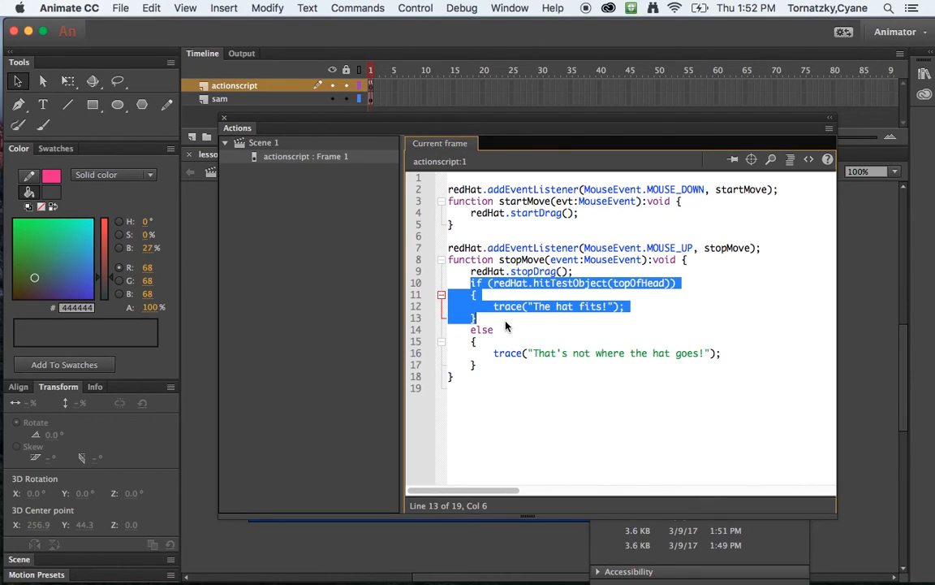
pyautogui.moveTo(507, 318)
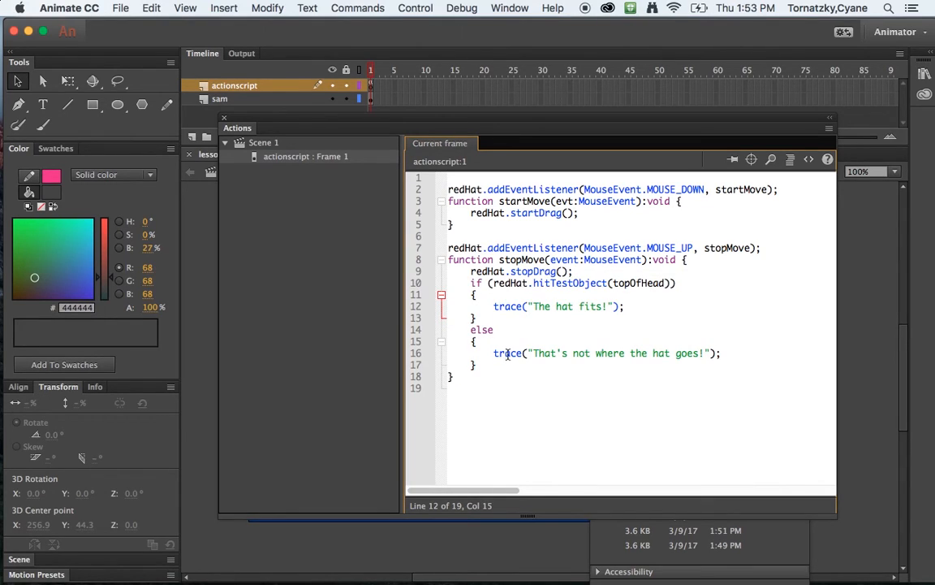
pyautogui.moveTo(620, 353)
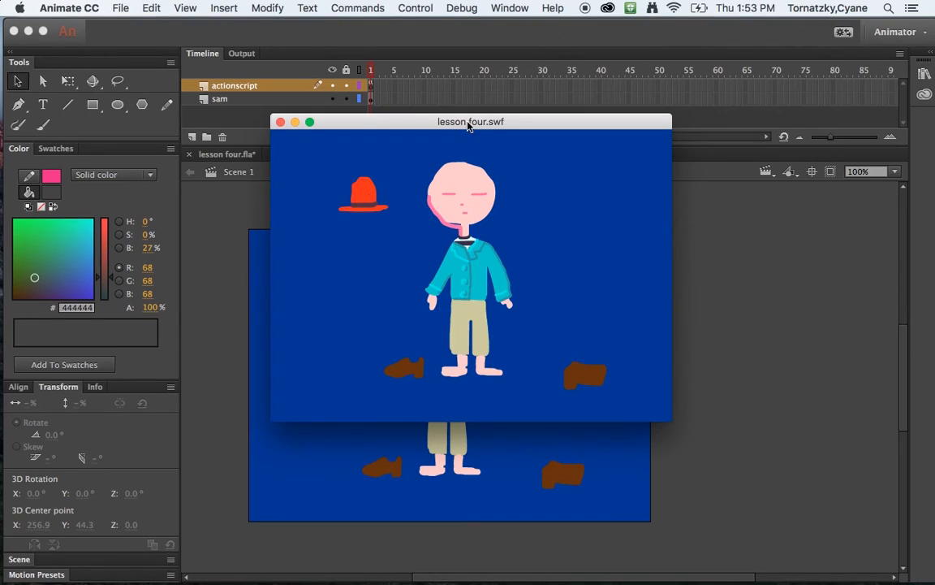
# Step: Drop the hat onto the head in the test movie and show the Output panel traces
pyautogui.moveTo(471, 120); pyautogui.dragTo(536, 119)
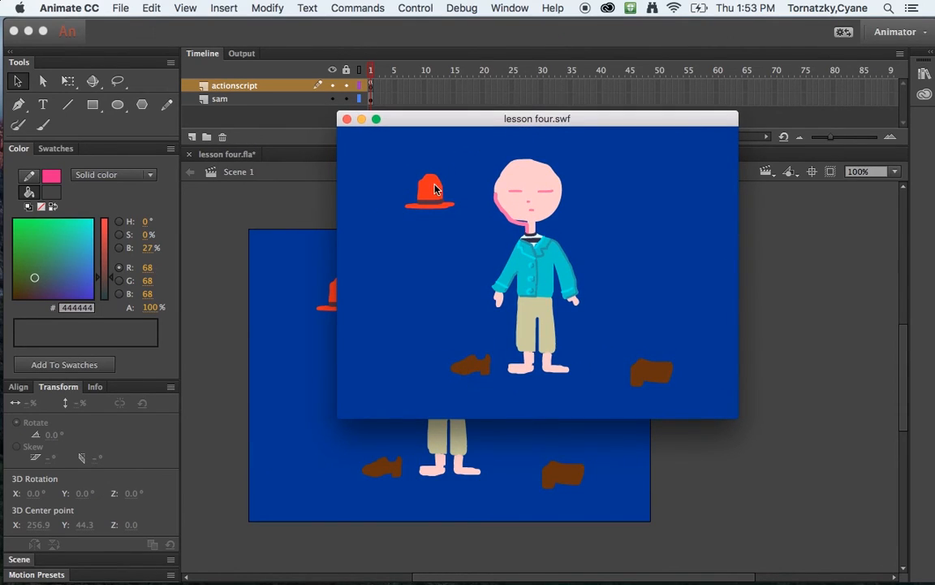
pyautogui.moveTo(431, 192); pyautogui.dragTo(527, 154)
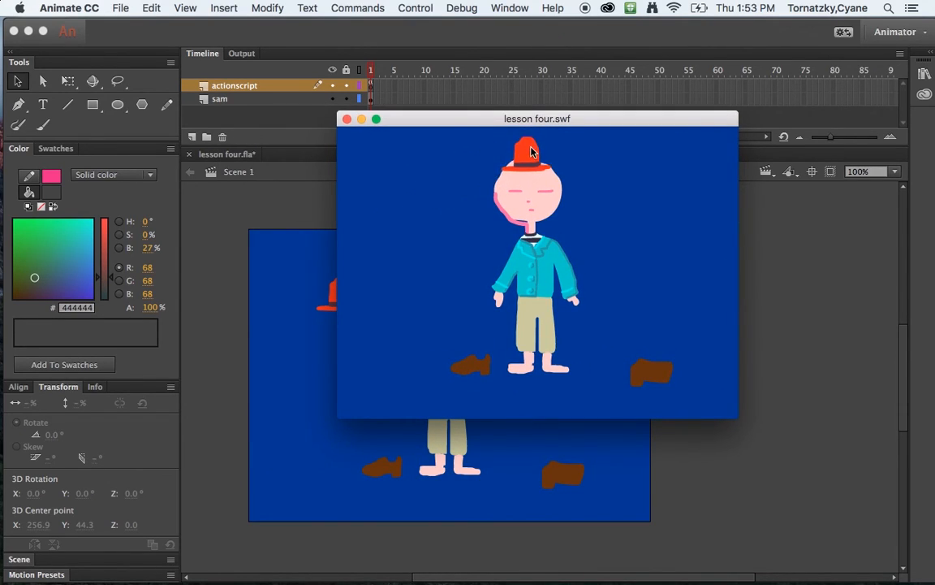
pyautogui.click(241, 52)
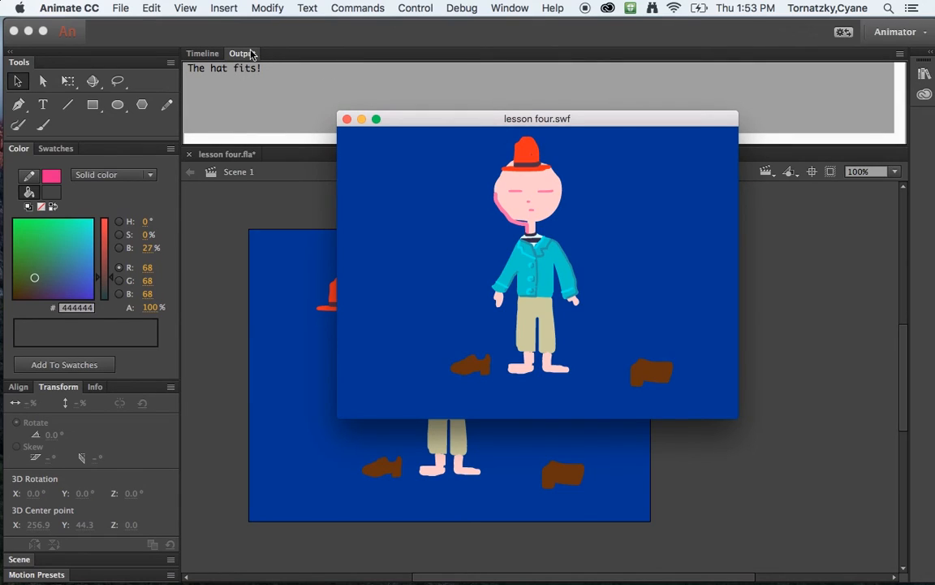
pyautogui.moveTo(240, 78)
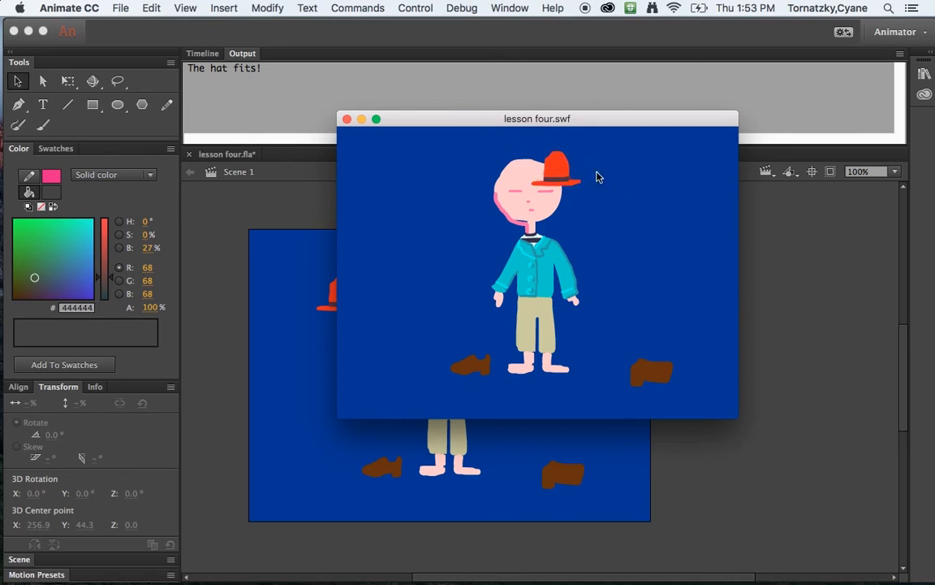
# Step: Drop the hat beside the head twice for the wrong-place message, then back on the head
pyautogui.moveTo(555, 173); pyautogui.dragTo(607, 250)
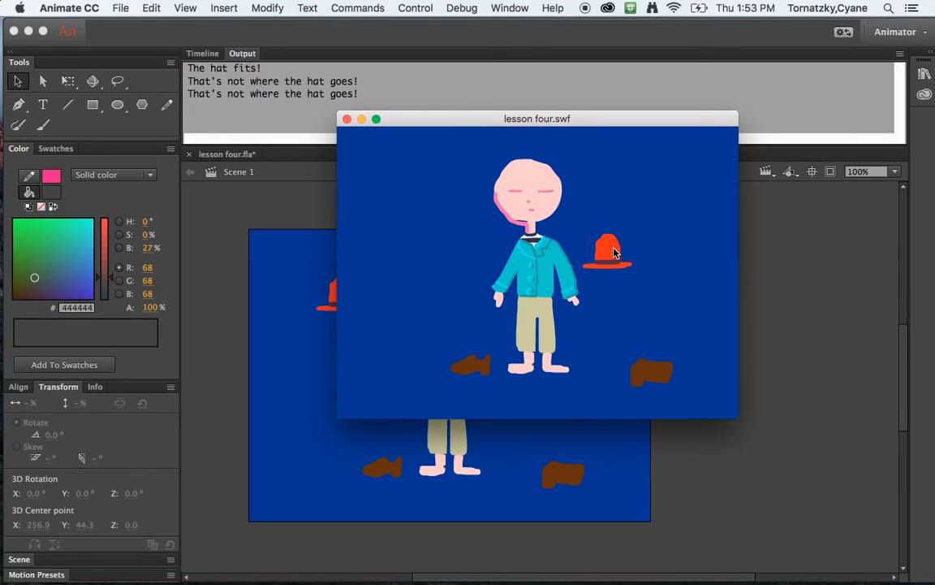
pyautogui.moveTo(609, 252); pyautogui.dragTo(408, 235)
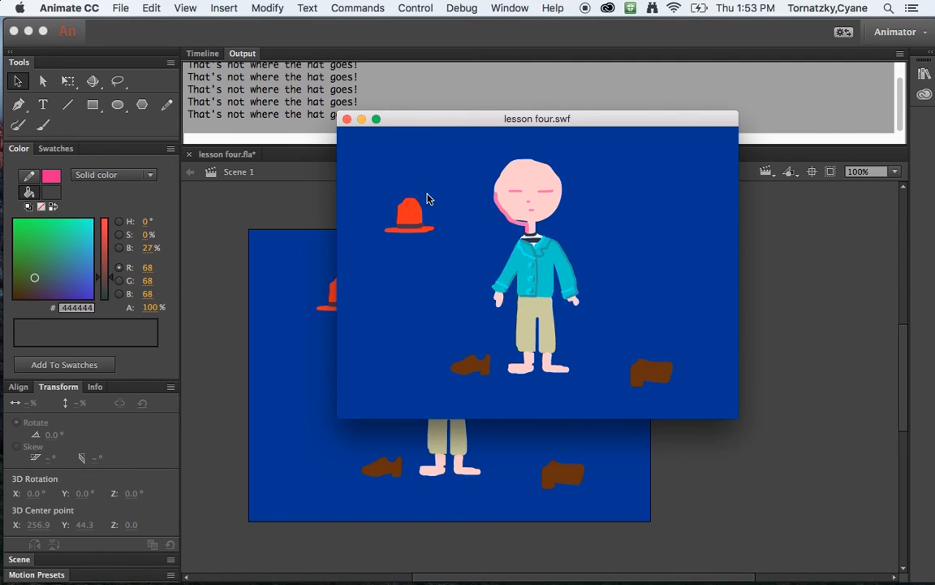
pyautogui.moveTo(410, 215); pyautogui.dragTo(528, 149)
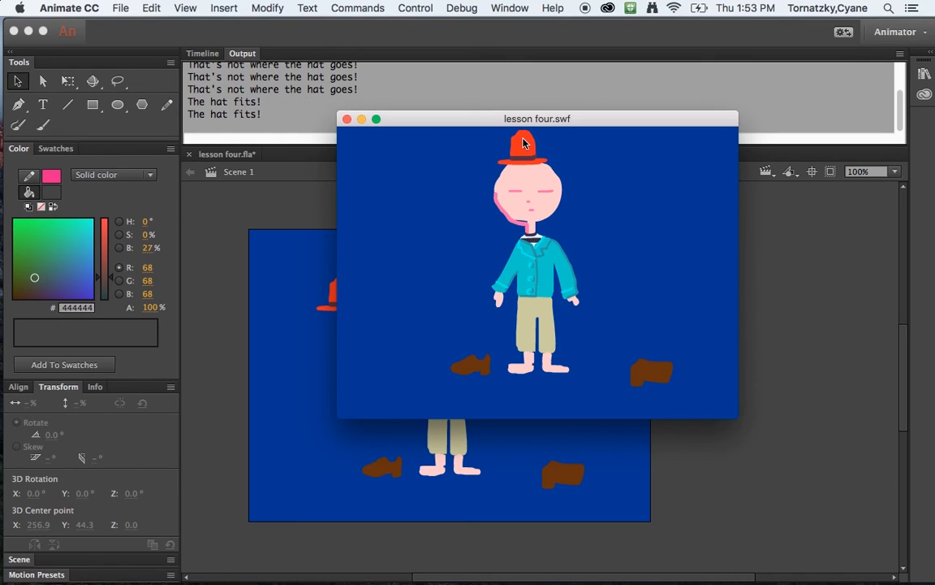
pyautogui.moveTo(551, 198)
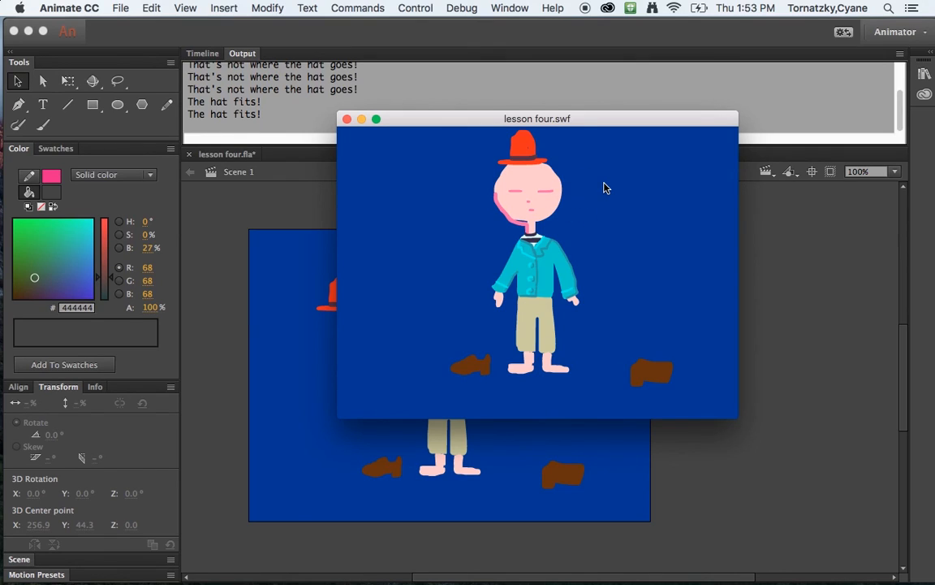
pyautogui.moveTo(510, 176)
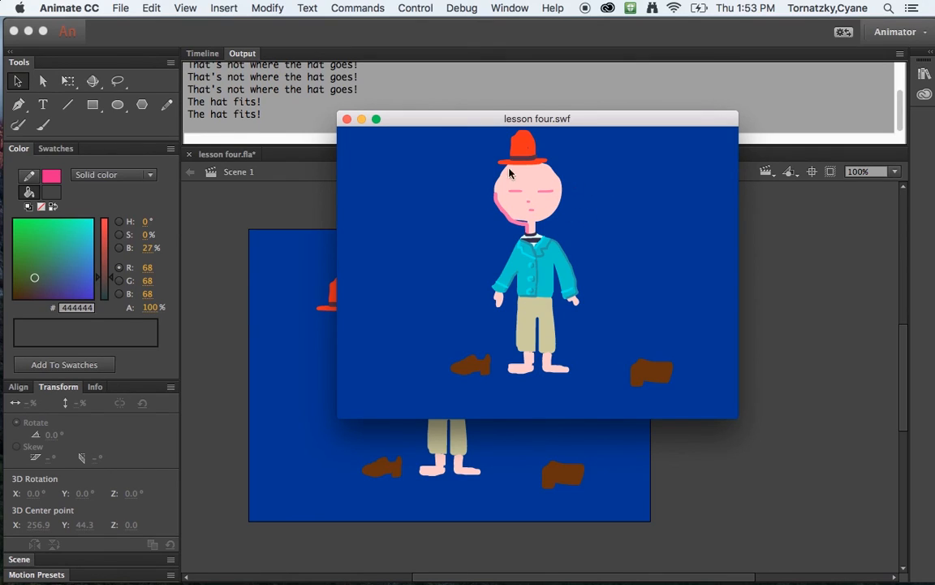